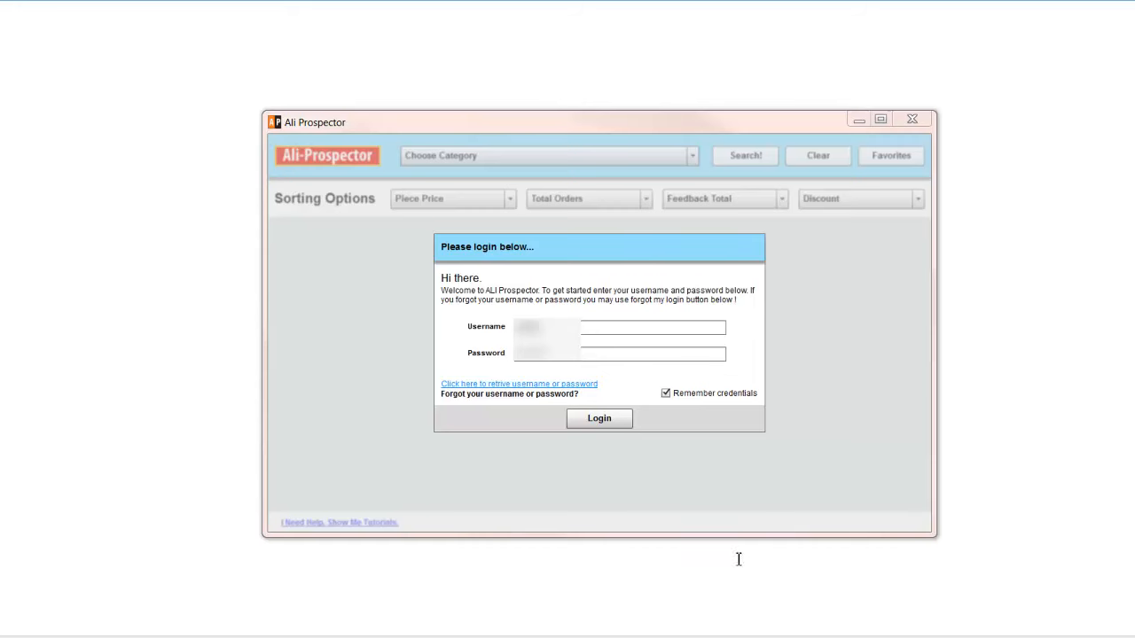
mouse_move(823, 407)
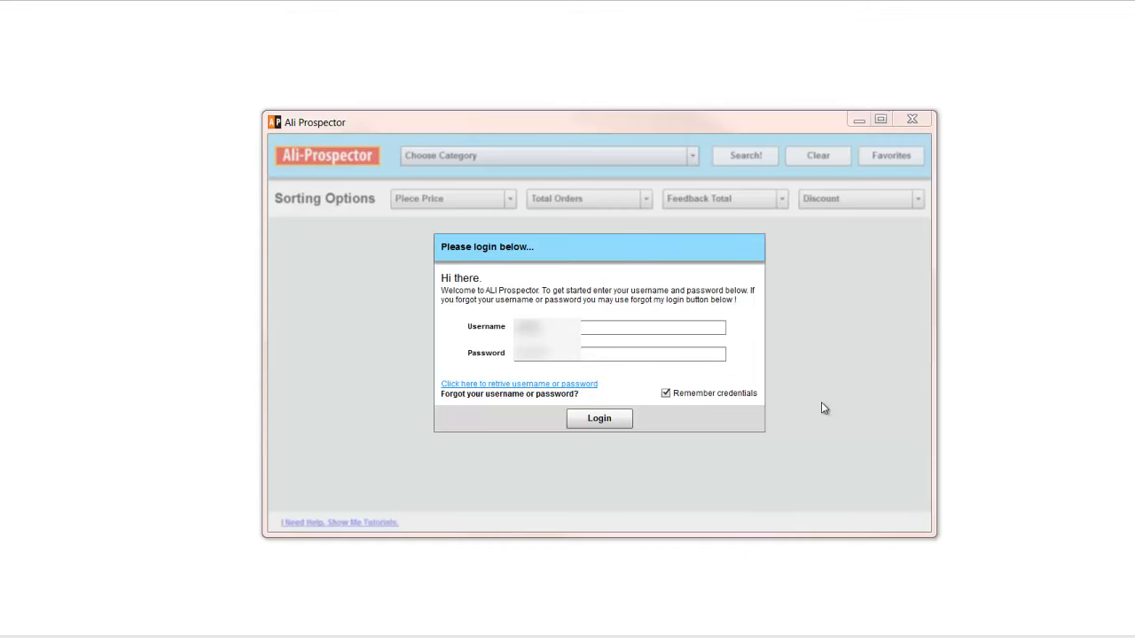
mouse_move(842, 394)
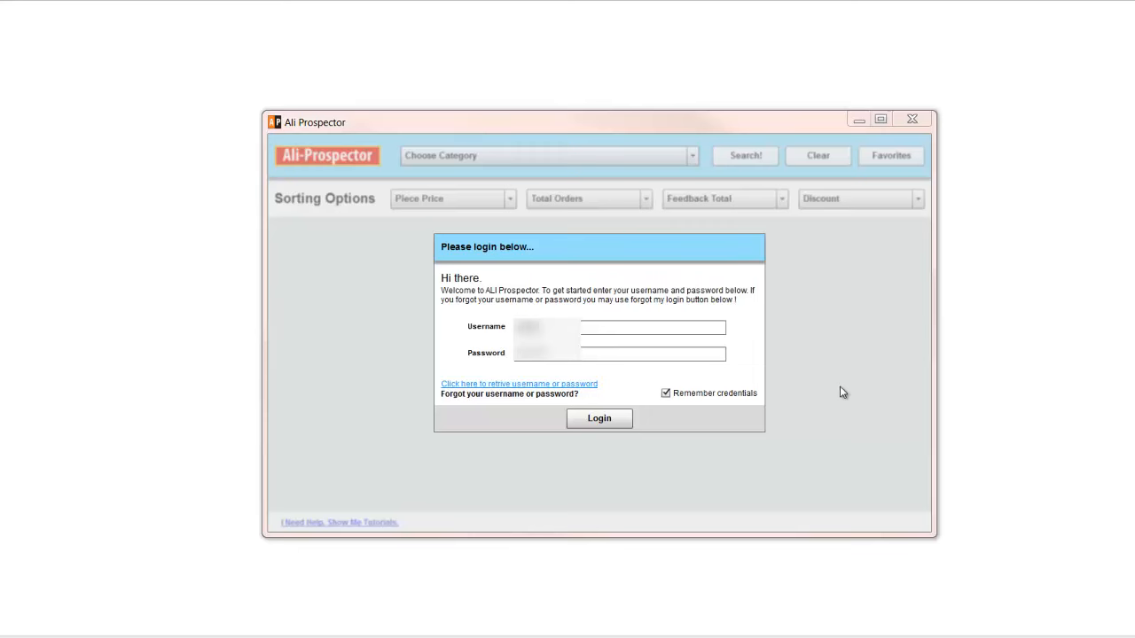
mouse_move(816, 374)
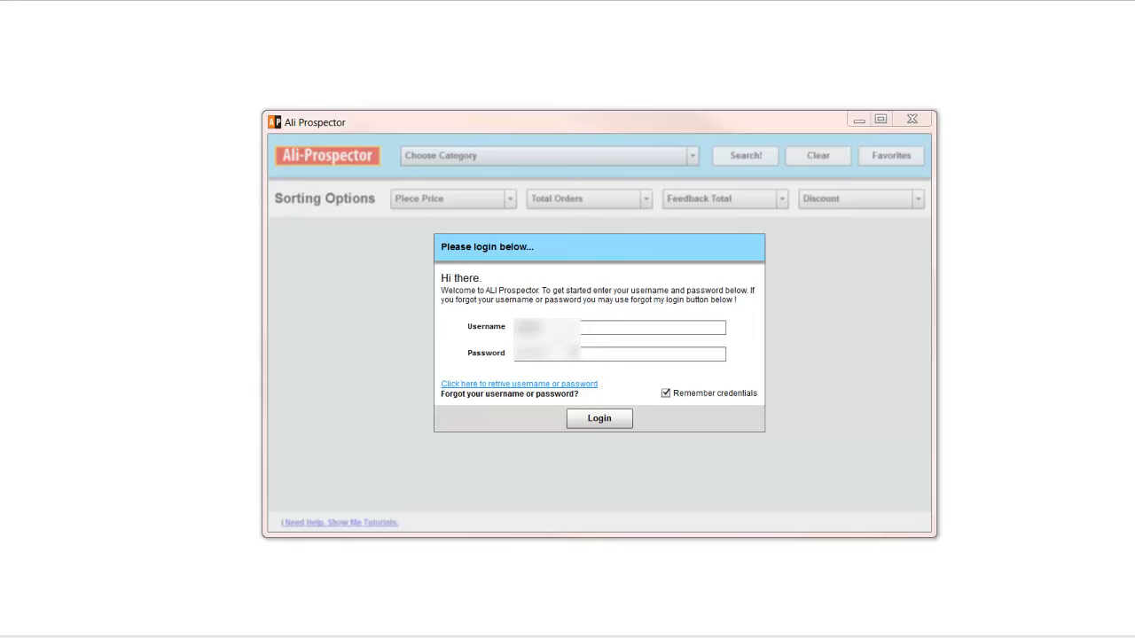
mouse_move(498, 326)
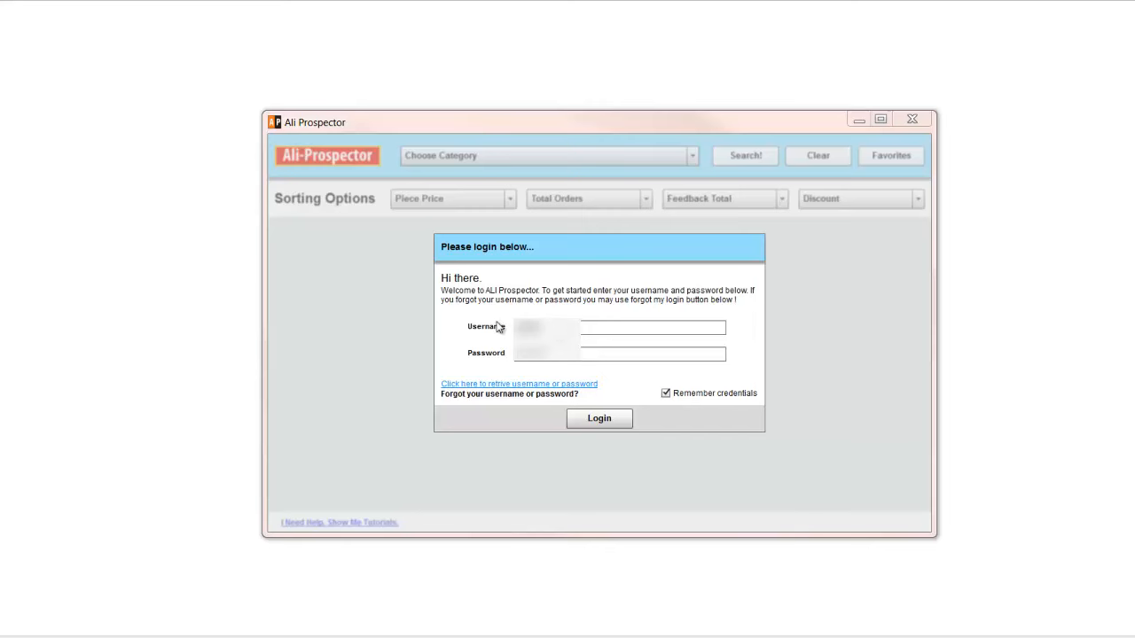
mouse_move(515, 327)
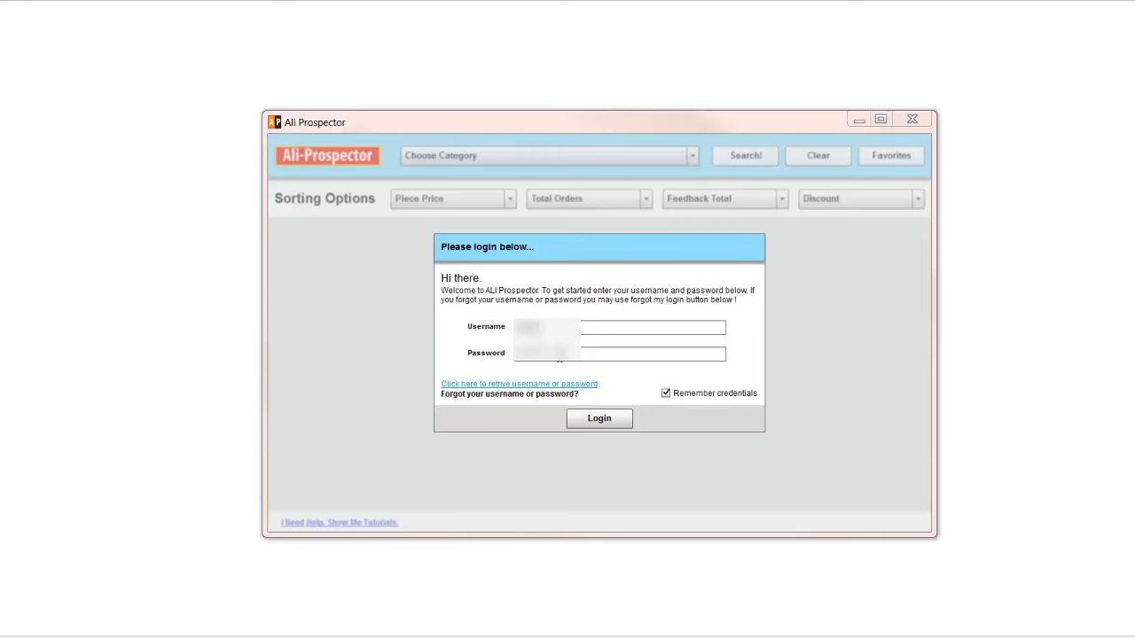
mouse_move(487, 389)
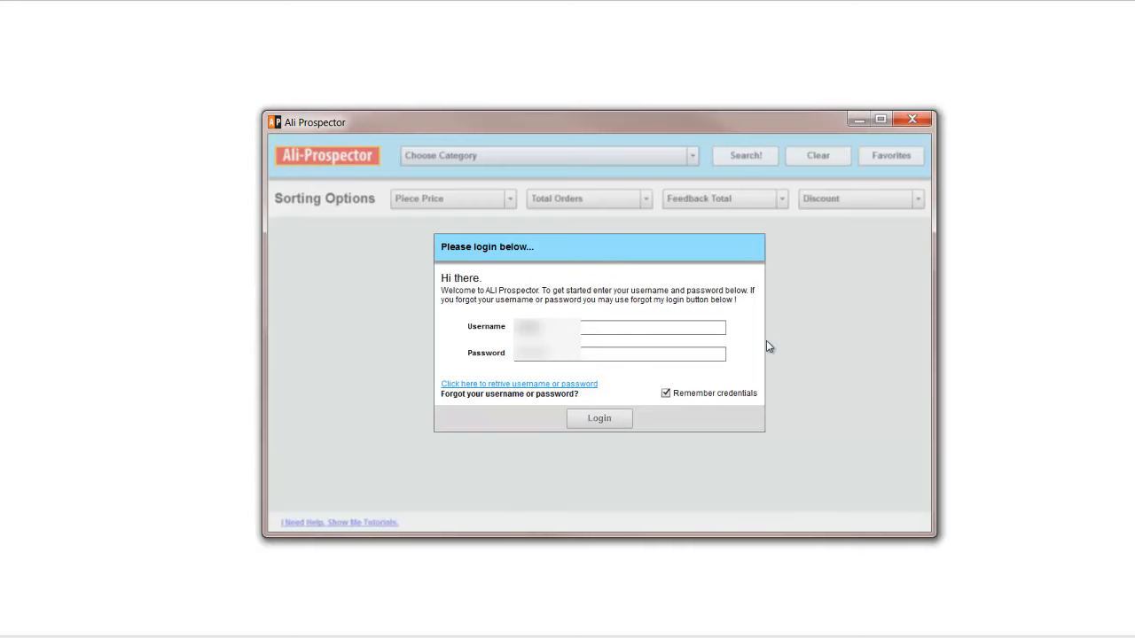
Step: Sign in with saved credentials and run a Women category search to list its products
click(600, 419)
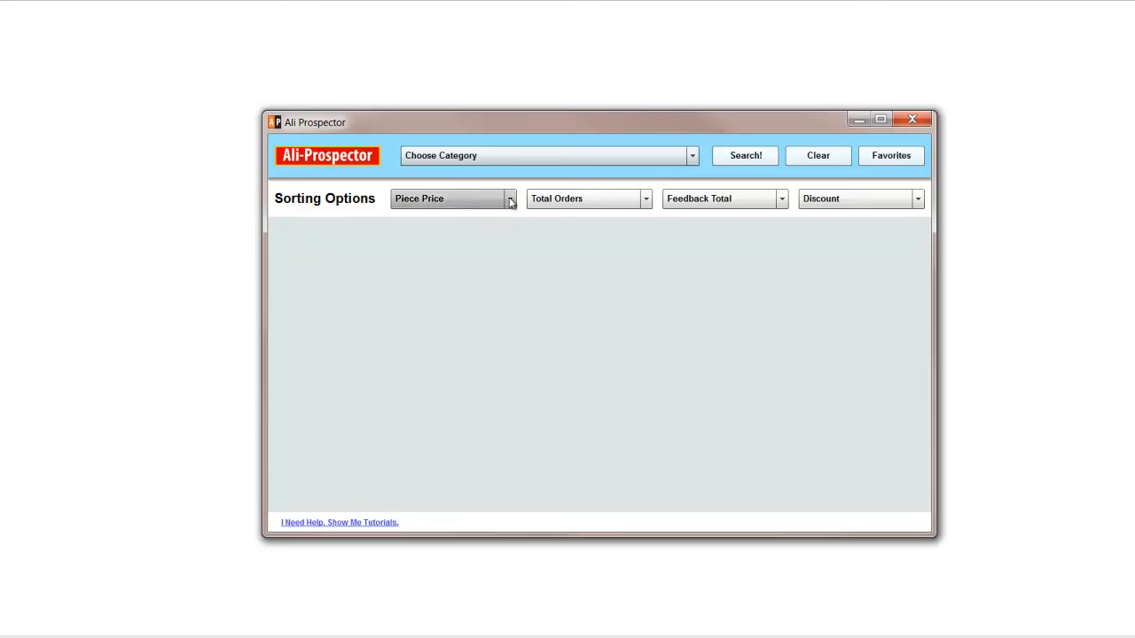
click(692, 156)
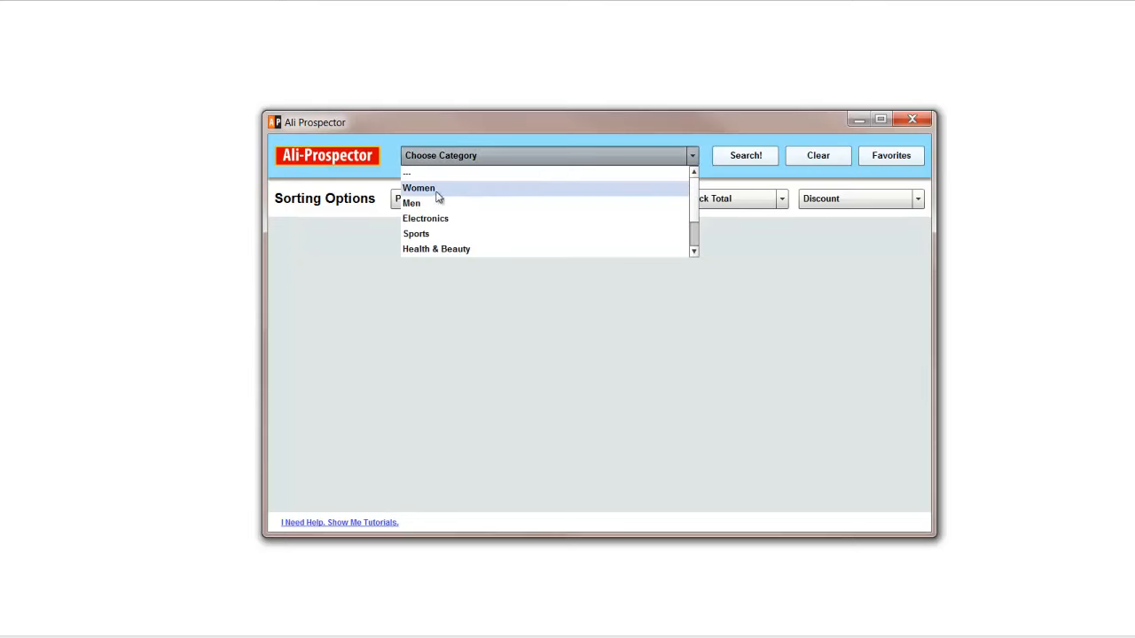
click(418, 188)
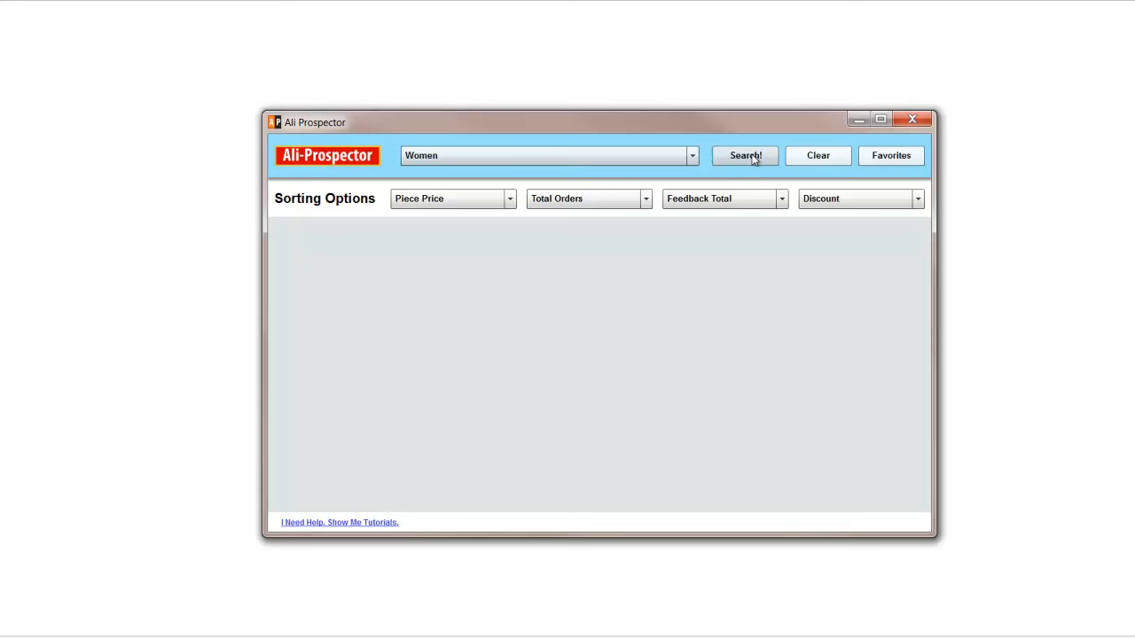
click(508, 199)
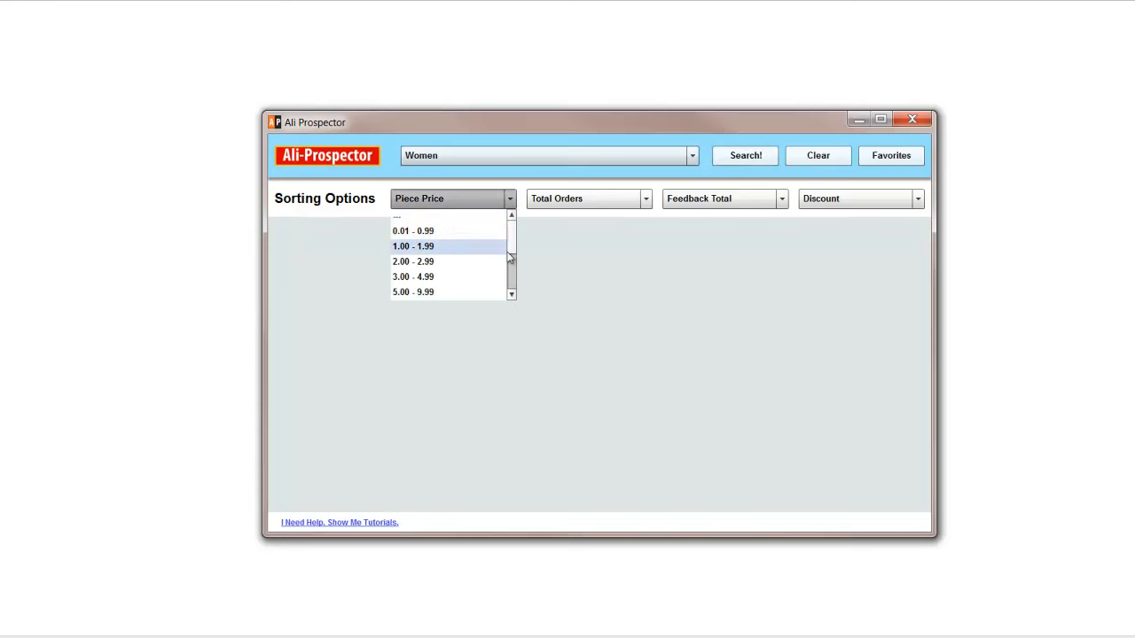
click(745, 156)
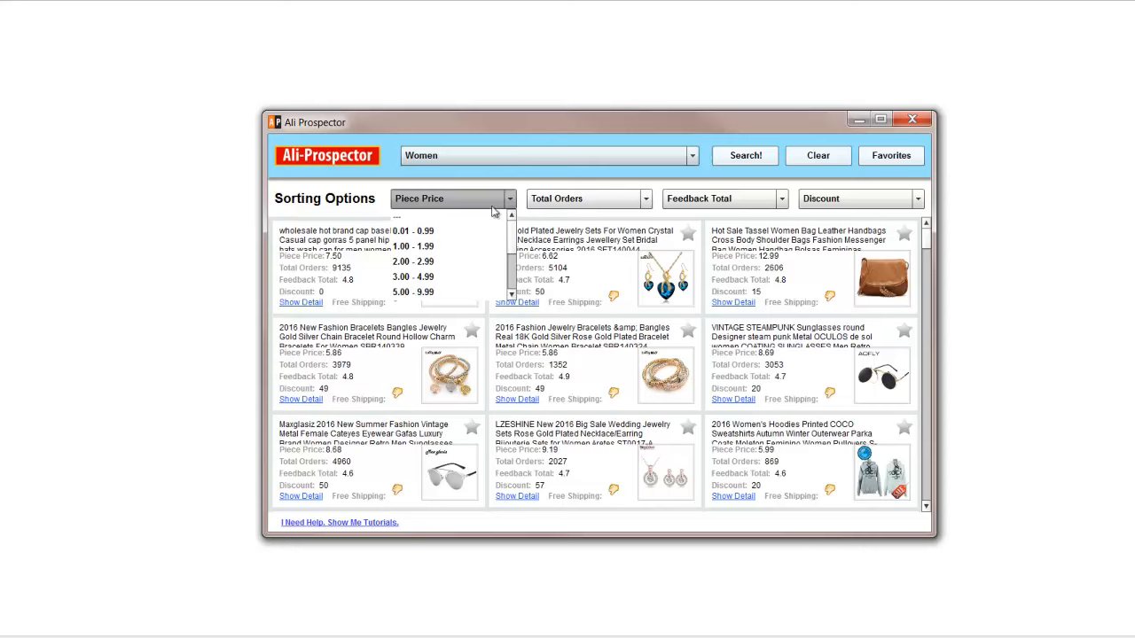
Step: Filter Women results to the 3.00–4.99 piece price and favourite the sleeveless chiffon top
click(412, 277)
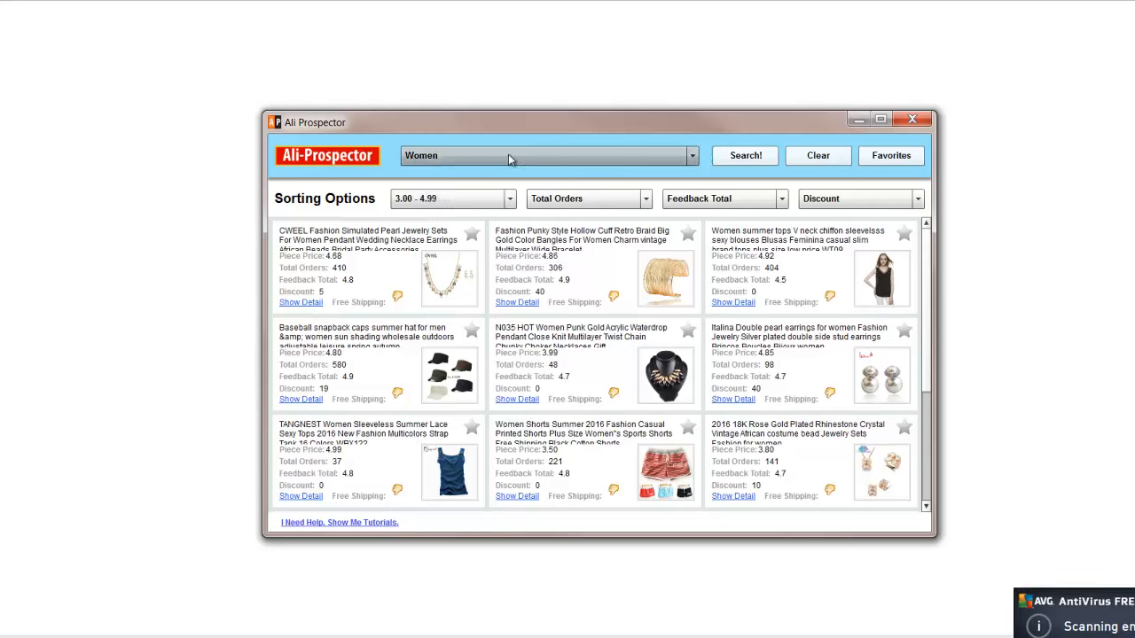
mouse_move(699, 269)
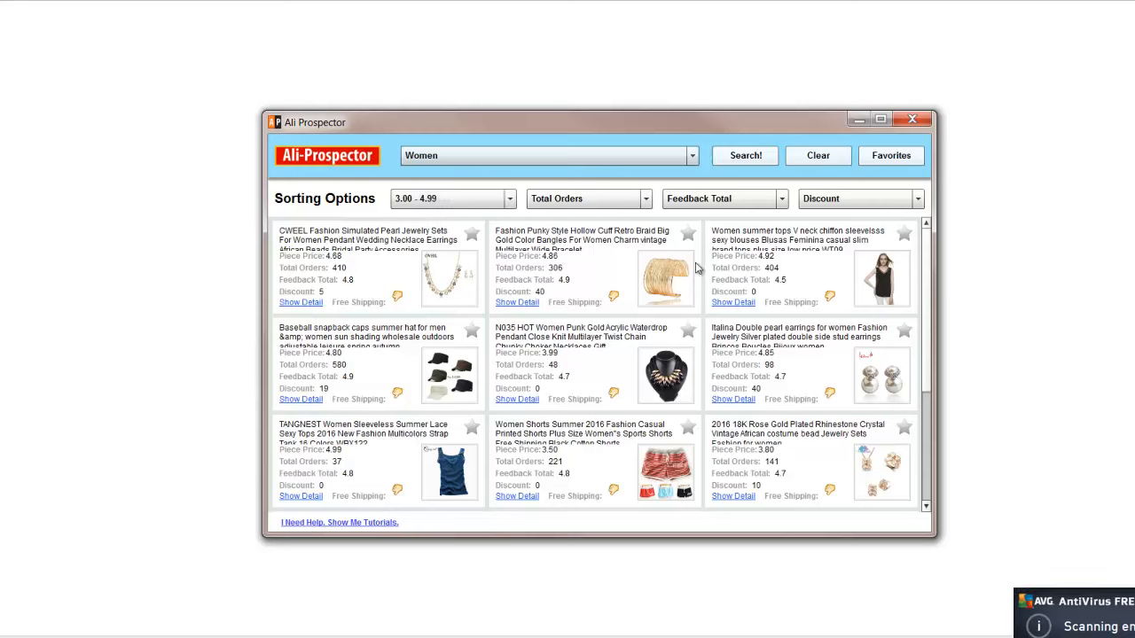
mouse_move(894, 248)
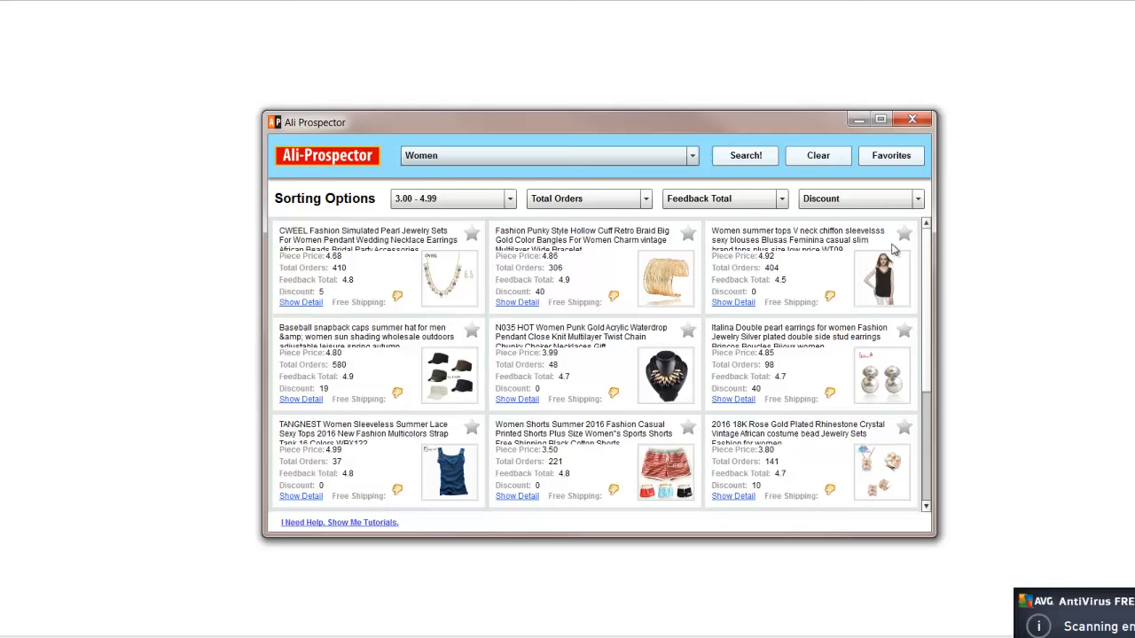
mouse_move(752, 291)
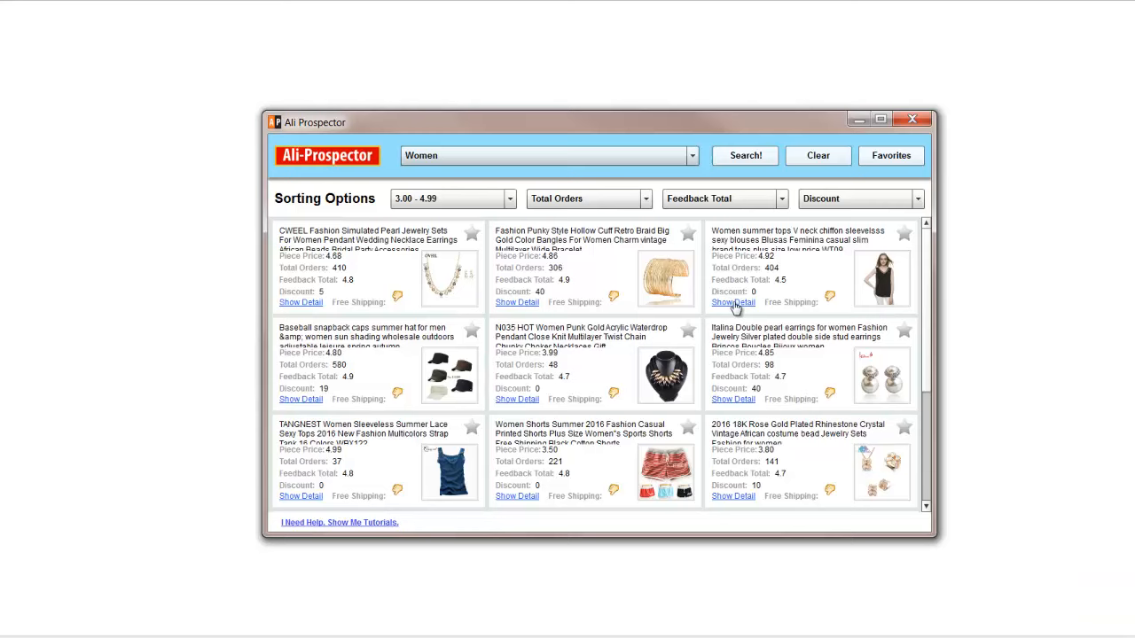
mouse_move(908, 241)
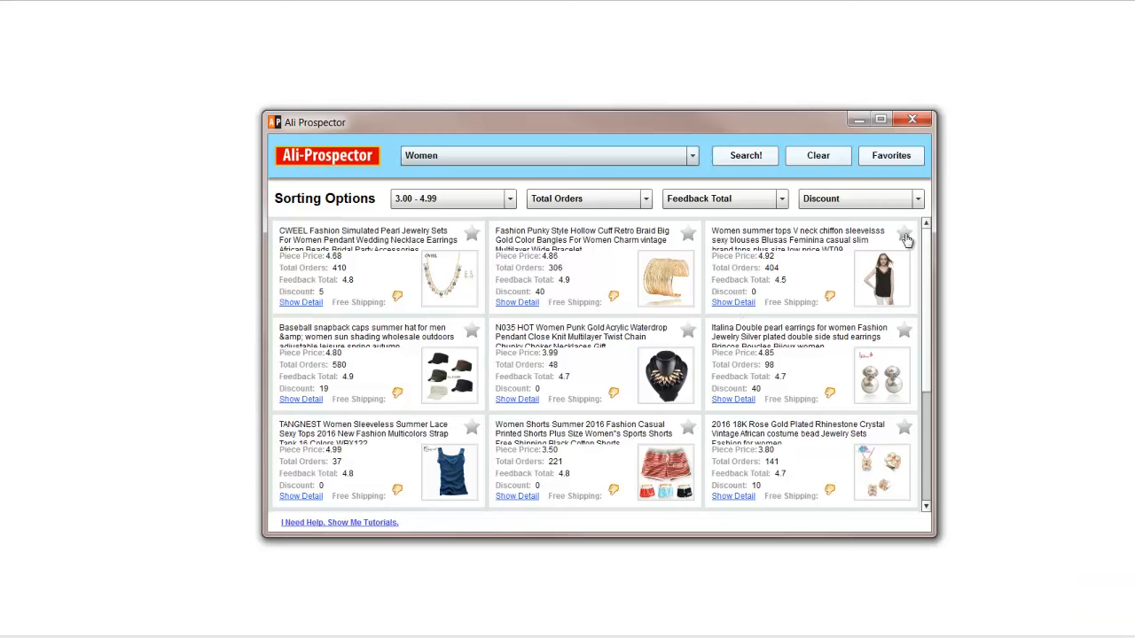
click(905, 234)
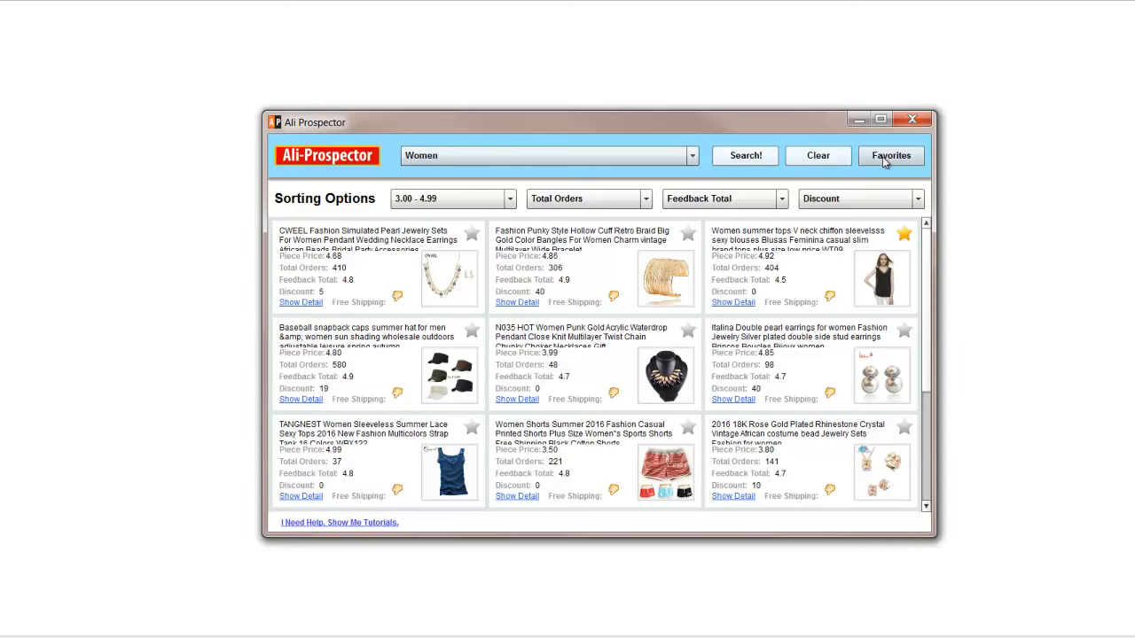
click(890, 156)
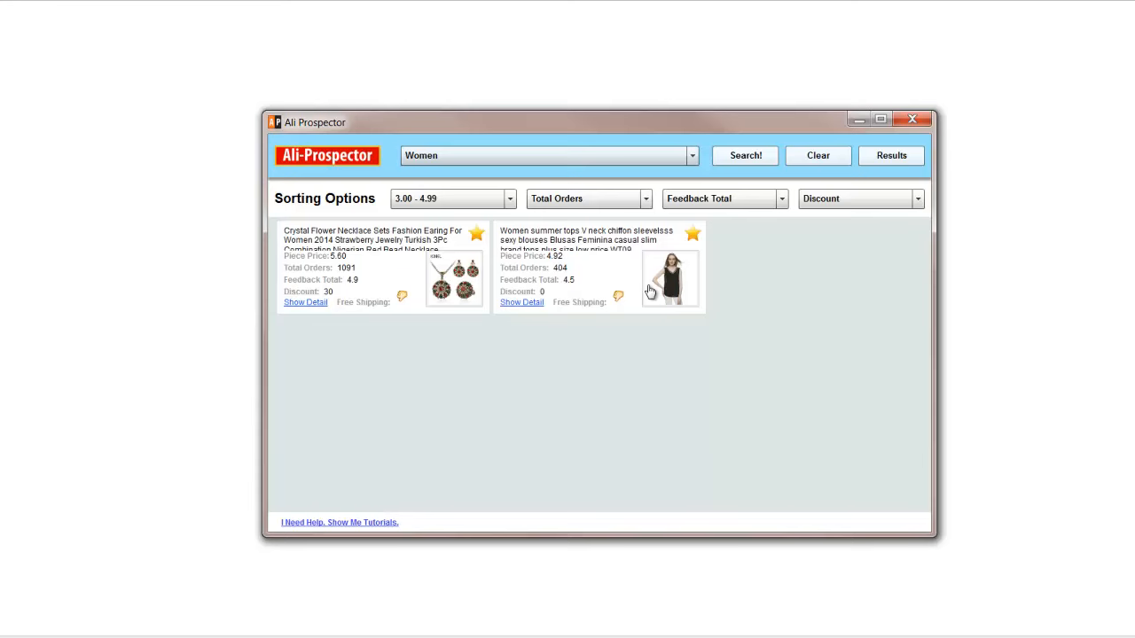
mouse_move(891, 156)
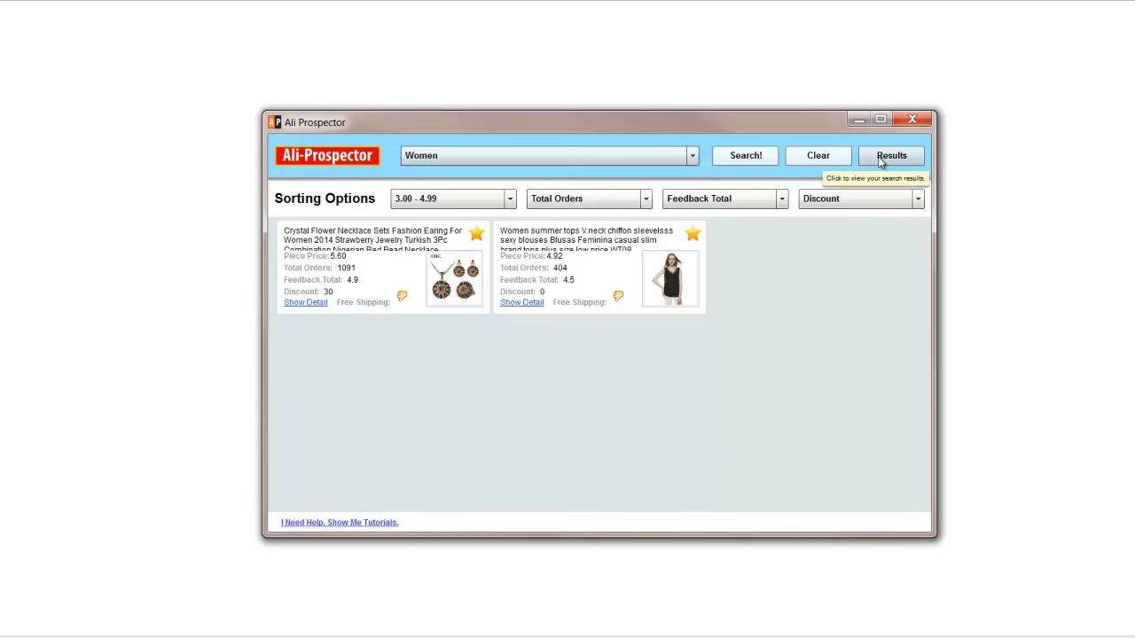
click(890, 156)
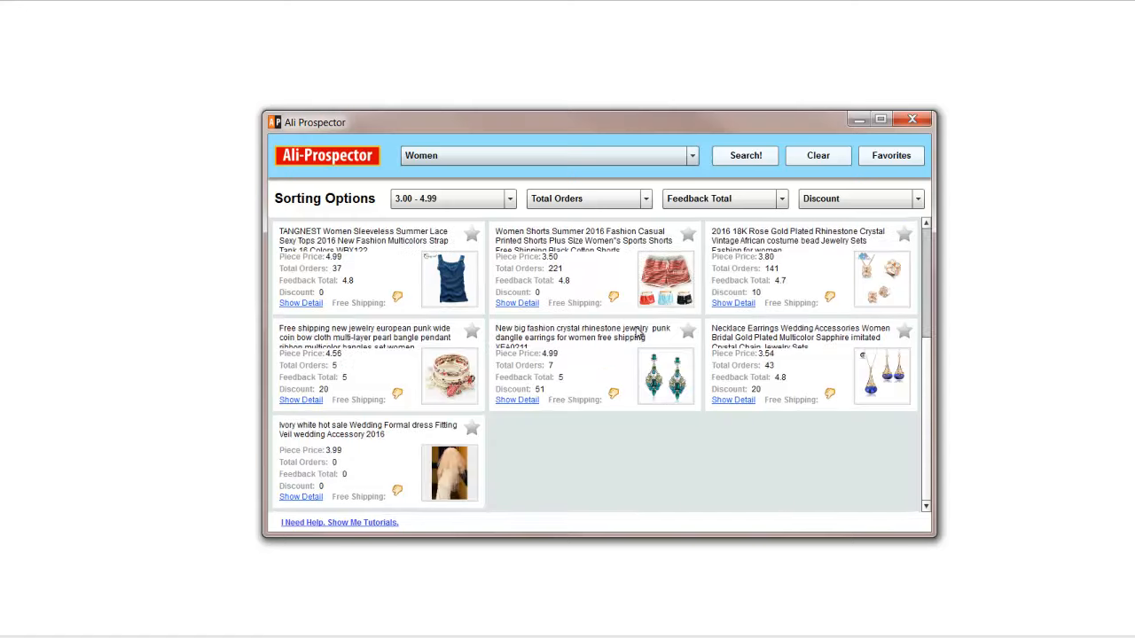
Step: Require 4.0+ feedback and a 40%+ discount, leaving three jewelry listings
click(589, 199)
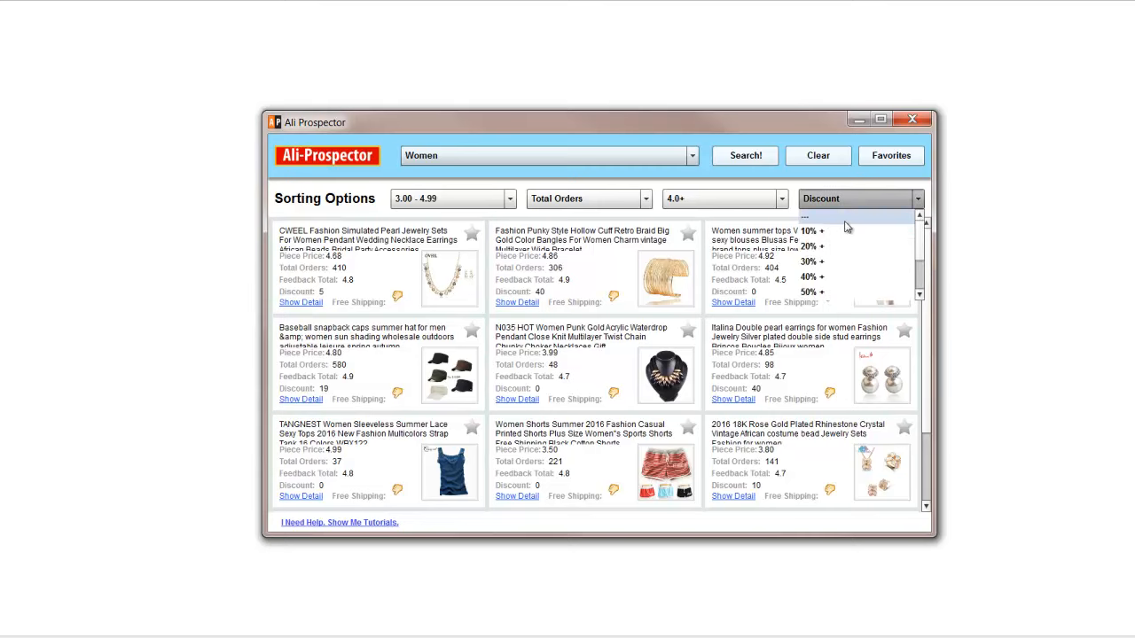
mouse_move(819, 277)
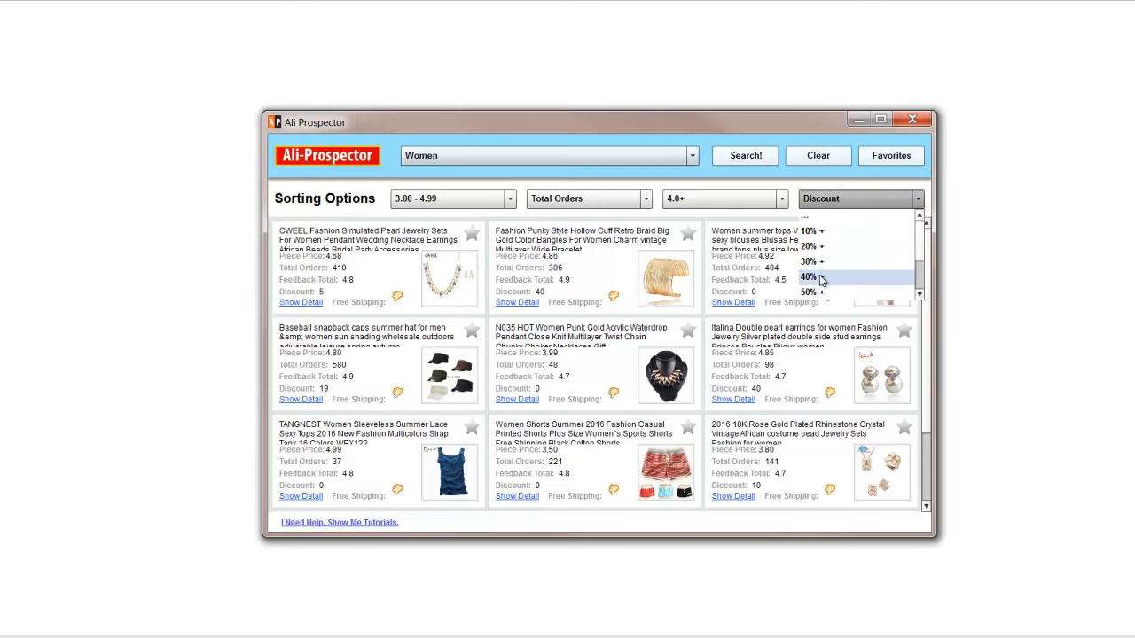
click(809, 276)
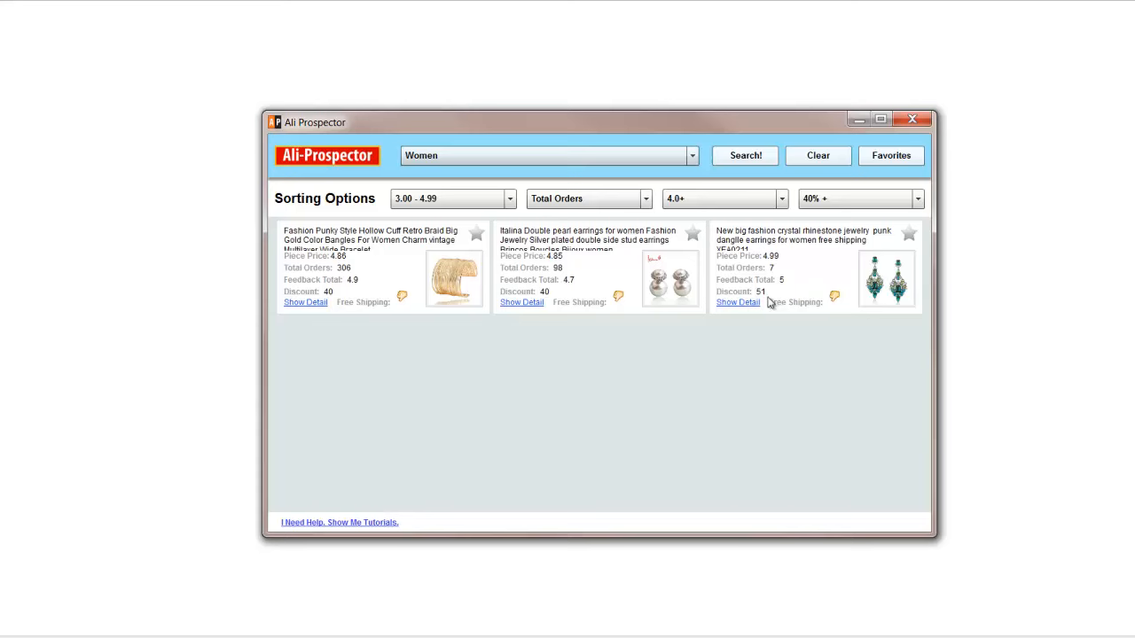
mouse_move(869, 217)
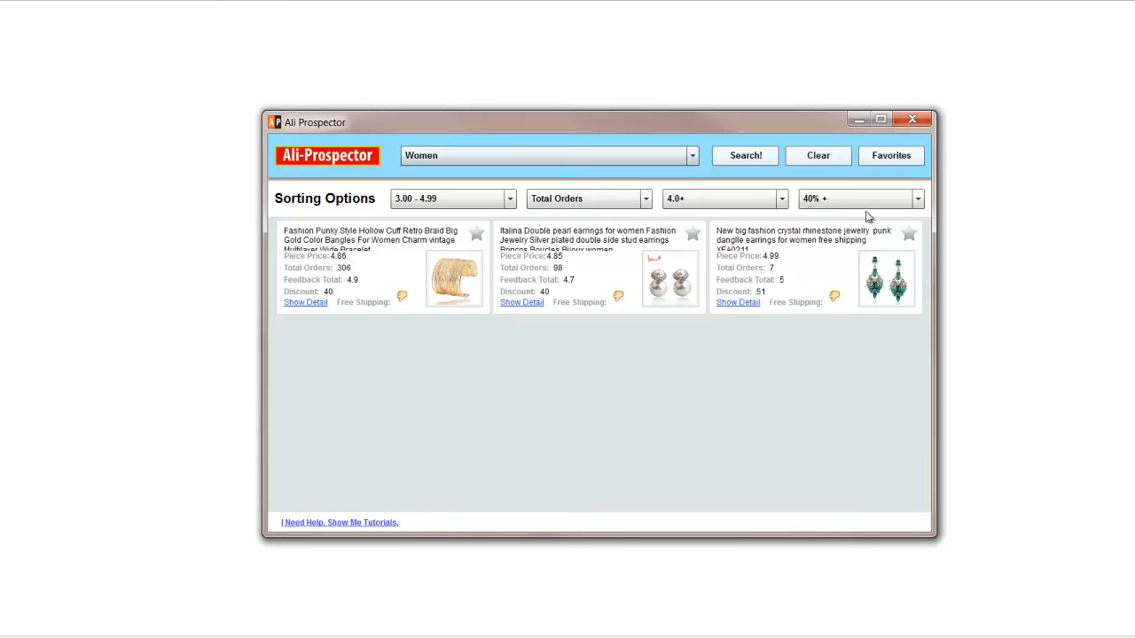
mouse_move(780, 301)
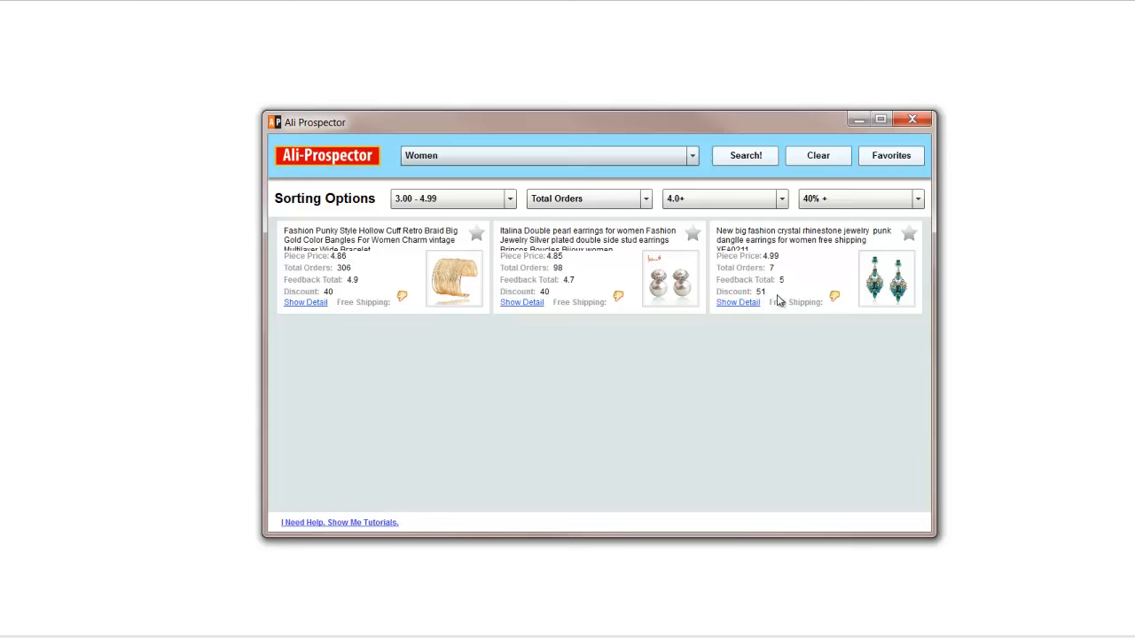
mouse_move(727, 380)
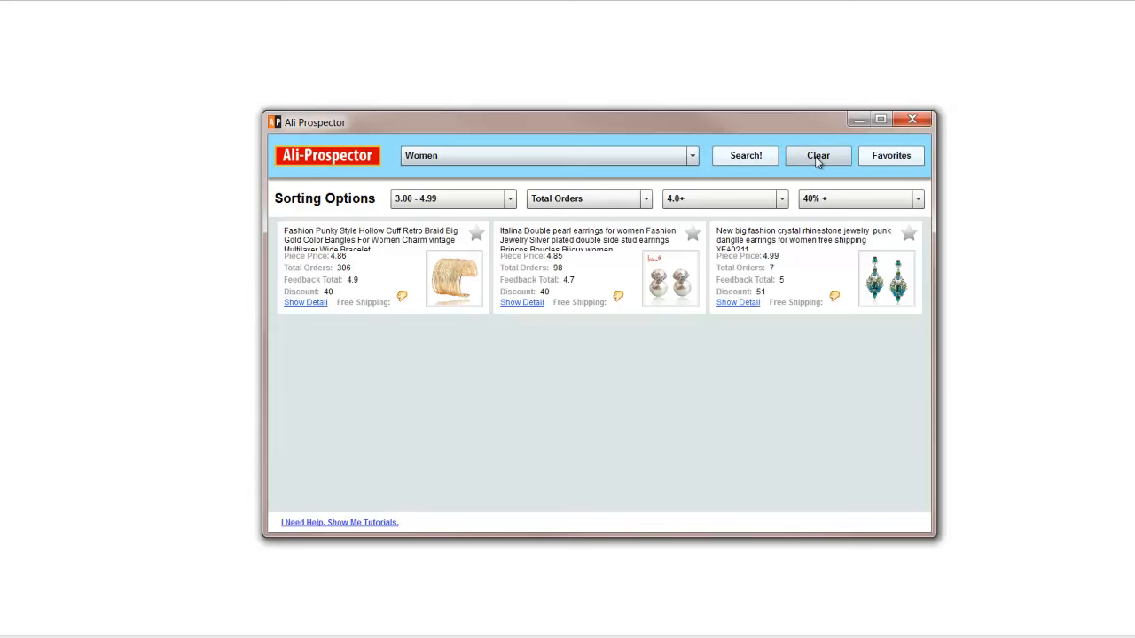
Step: Clear the filters, then search Home & Garden at 1.00–1.99 price with 1,000+ orders
click(816, 156)
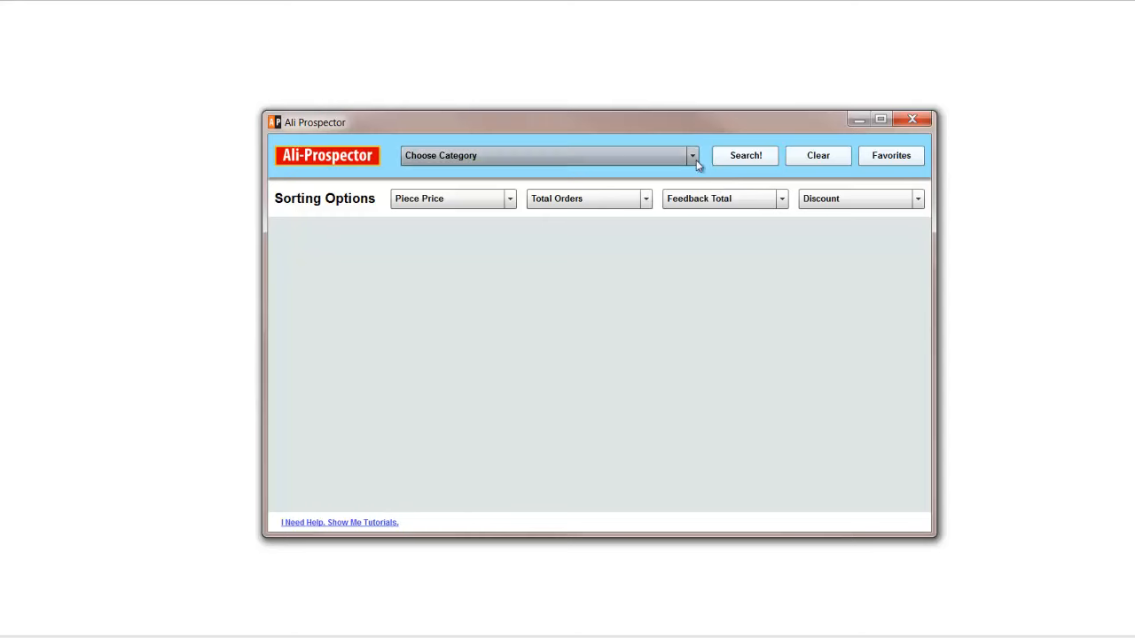
click(692, 156)
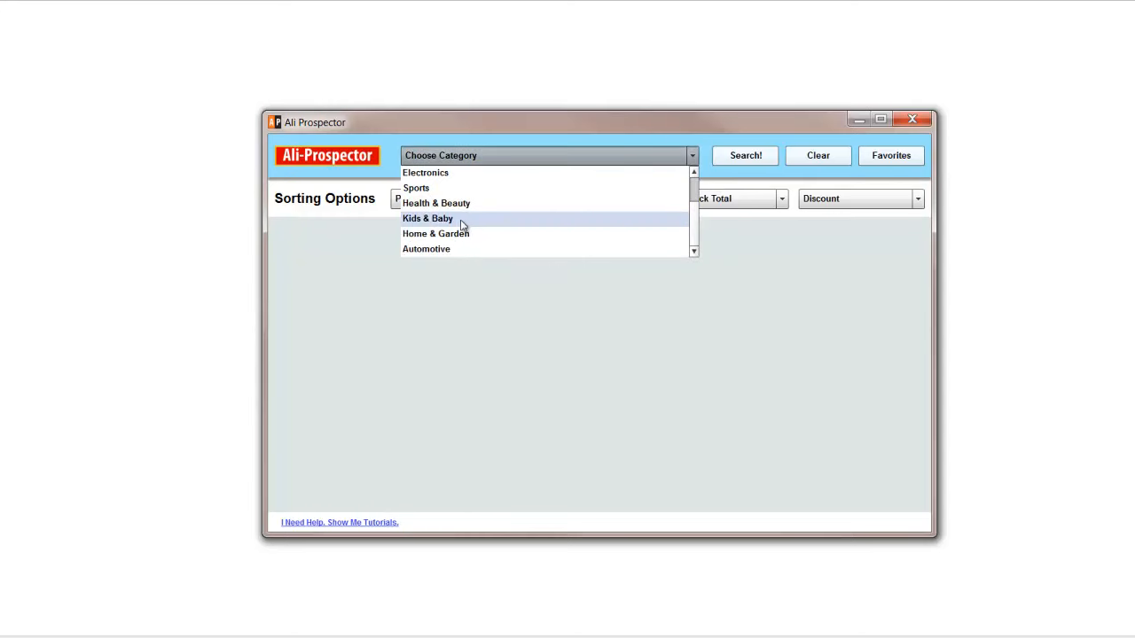
click(436, 234)
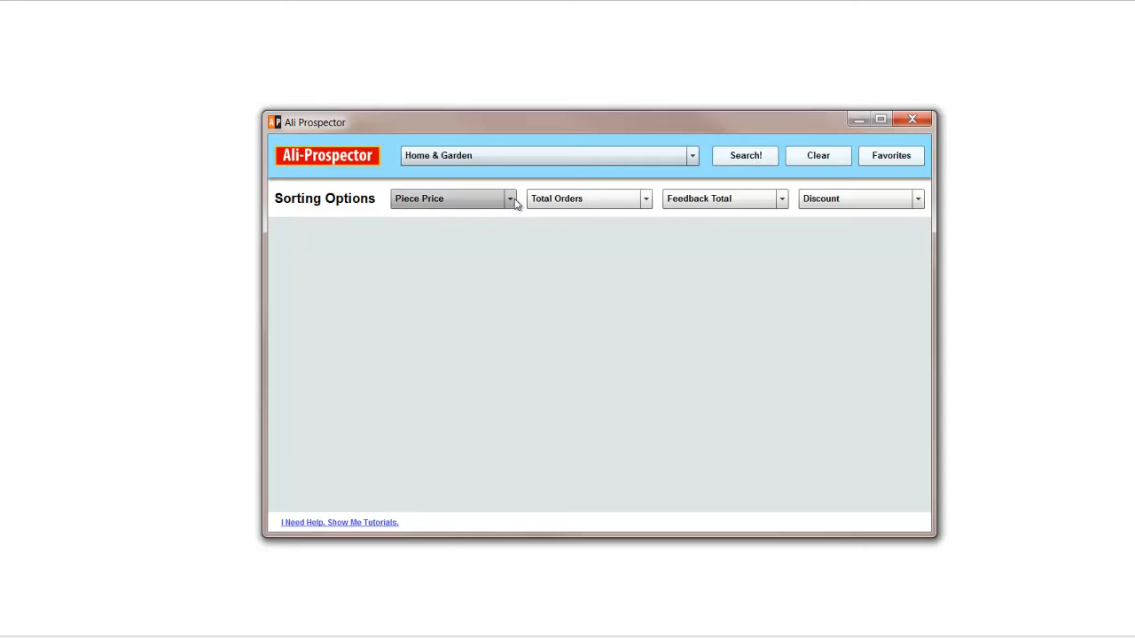
click(646, 198)
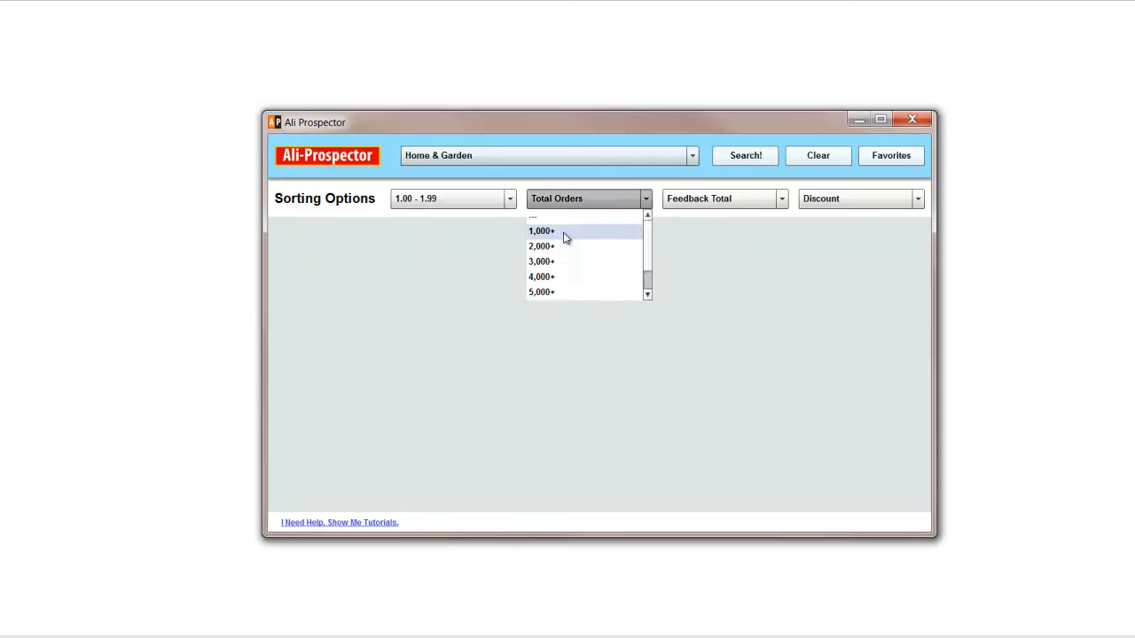
click(543, 231)
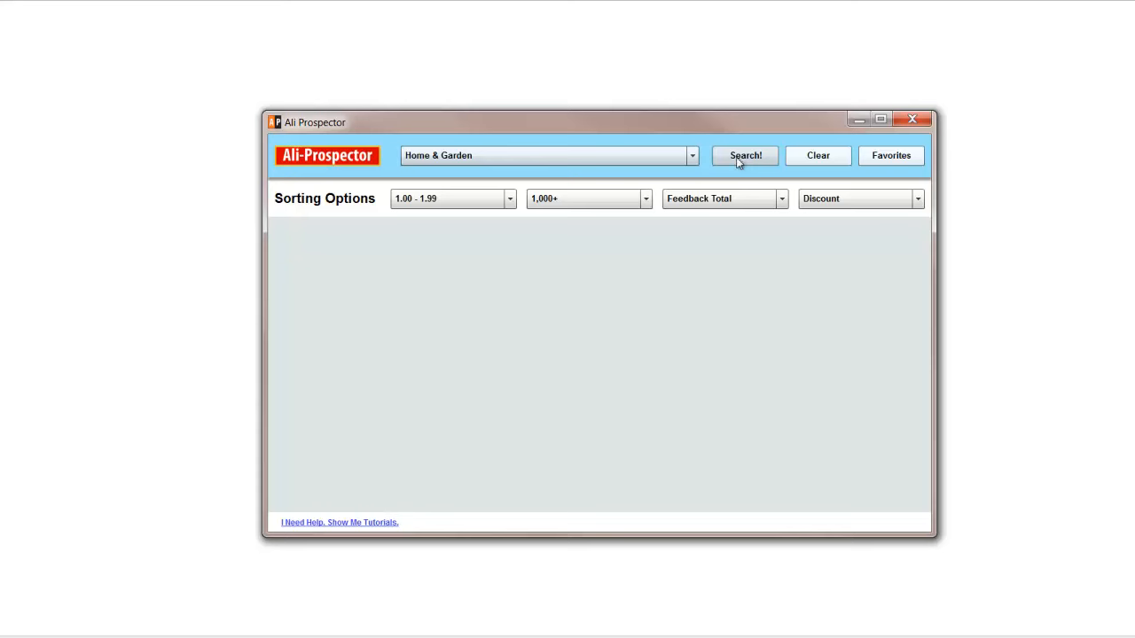
click(745, 156)
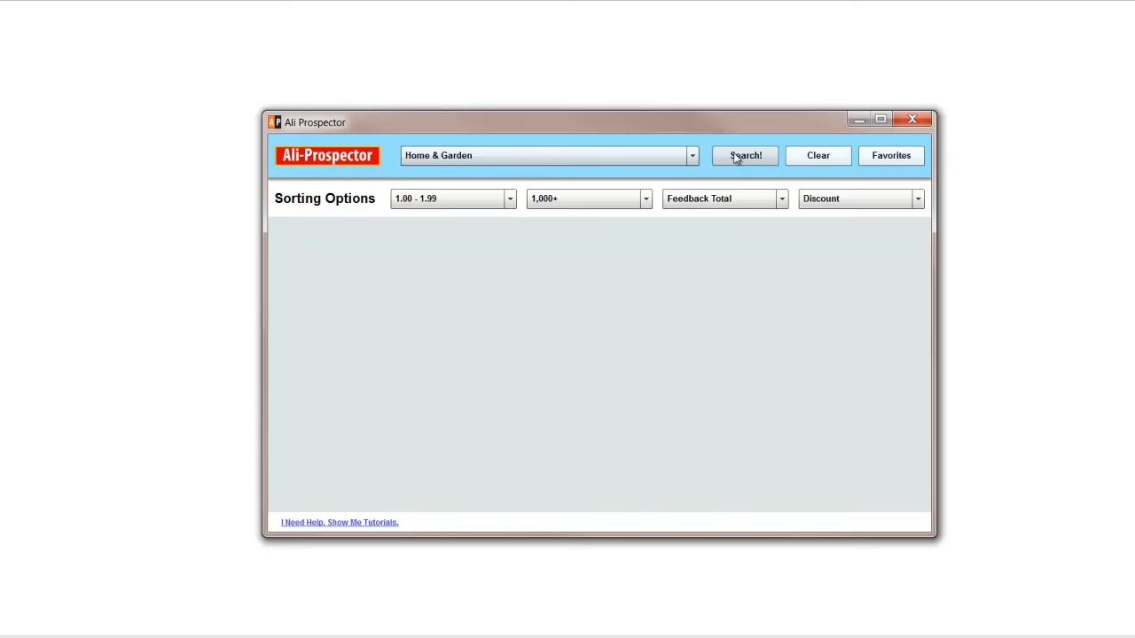
Step: Reset the category and all sorting filters back to defaults, leaving no results
click(645, 199)
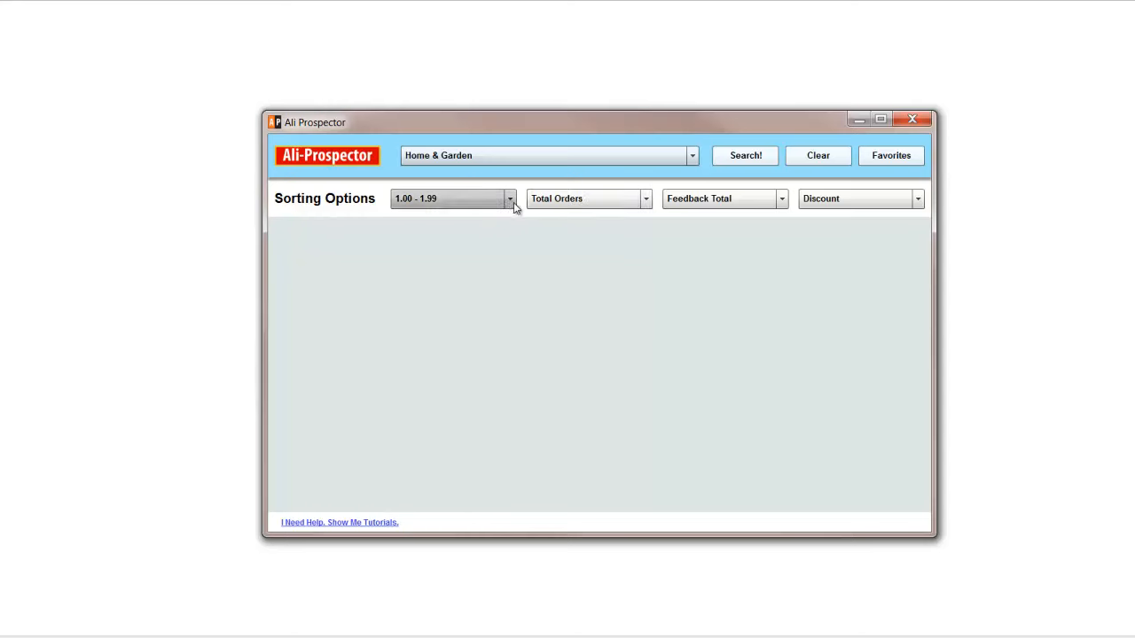
click(509, 198)
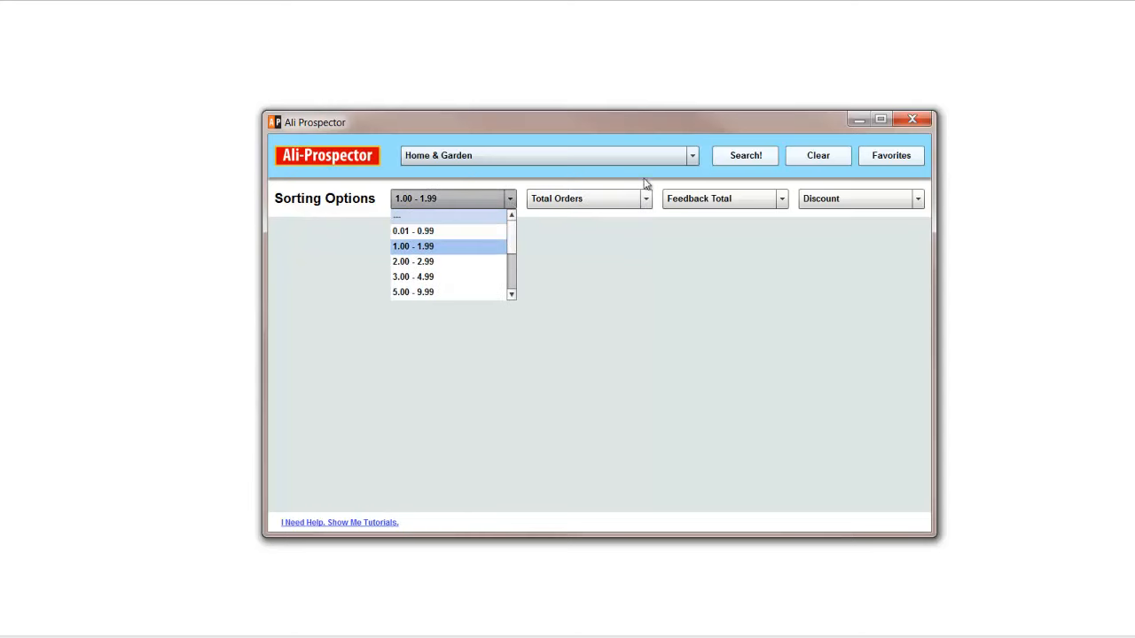
click(816, 156)
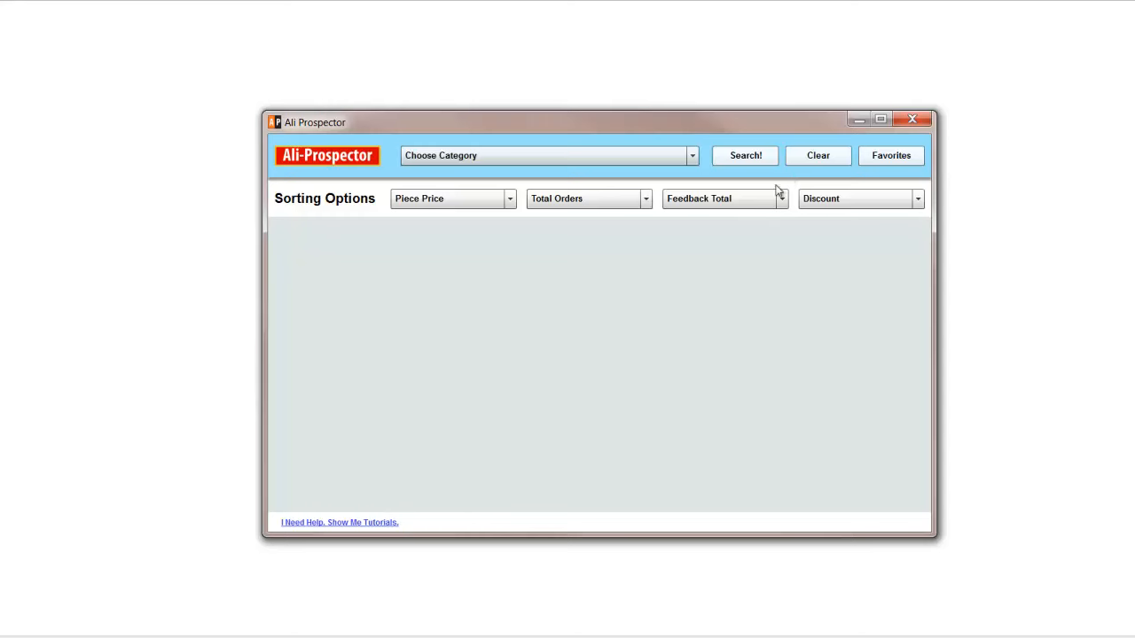
Step: Run a Health & Beauty category search to list its products
click(691, 156)
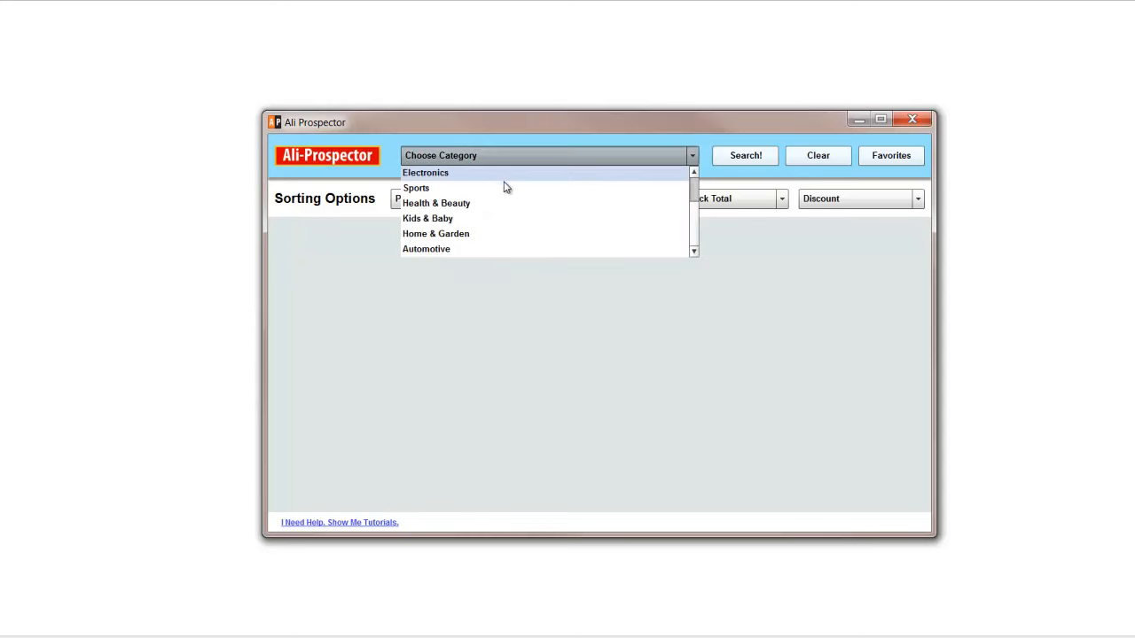
click(436, 203)
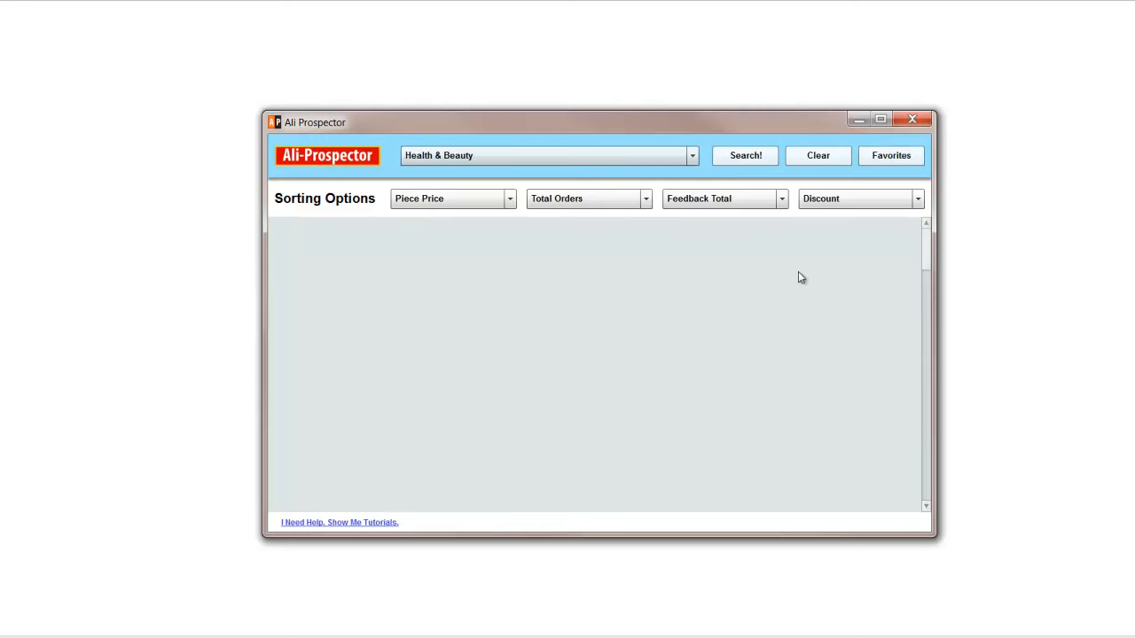
click(745, 156)
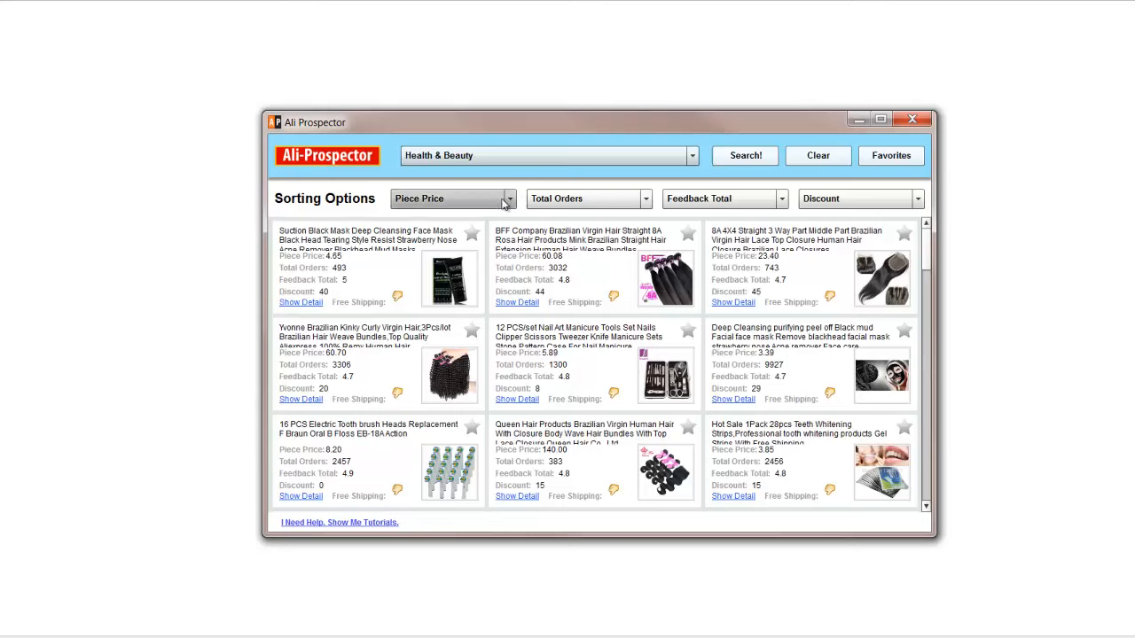
click(507, 198)
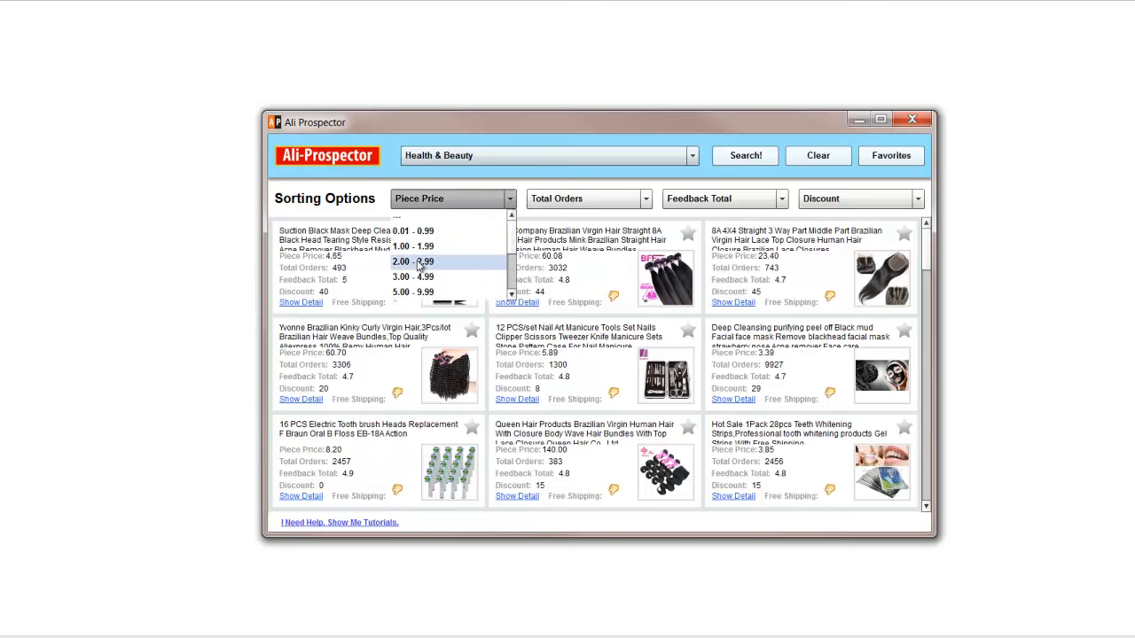
Step: Try the 2.00–2.99 price range, then settle on 3.00–4.99 and return to the results
click(413, 261)
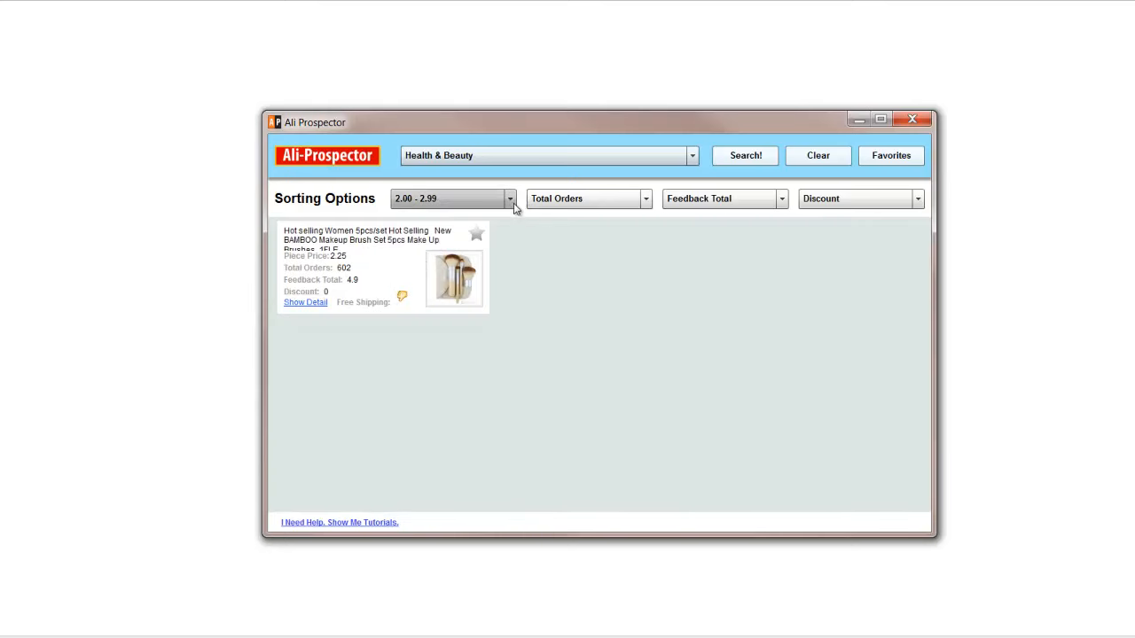
click(509, 198)
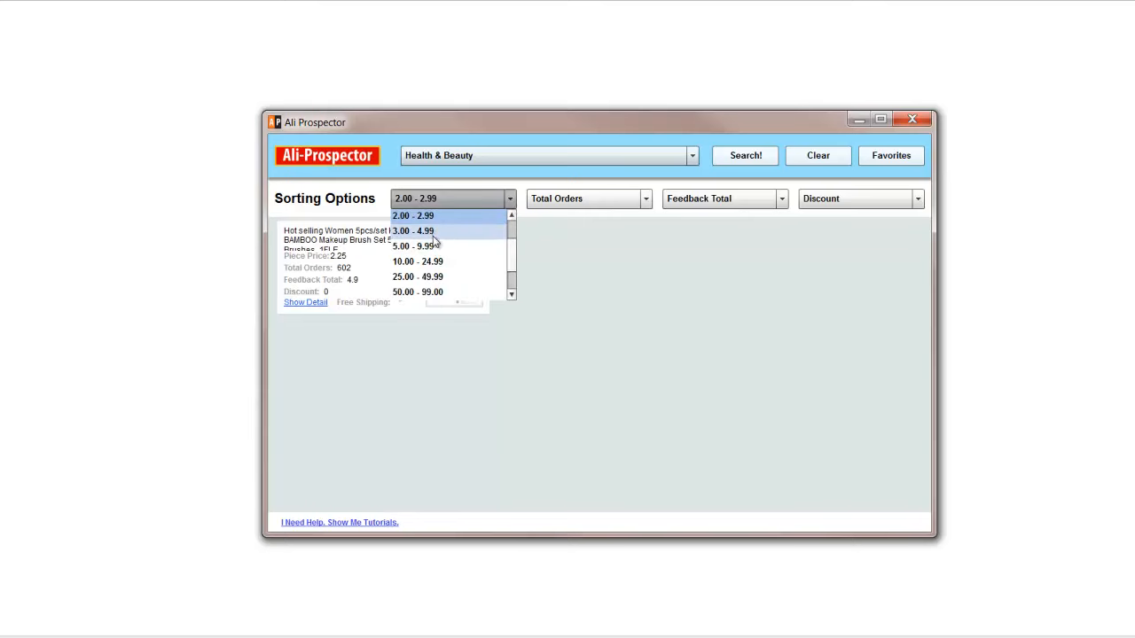
click(414, 230)
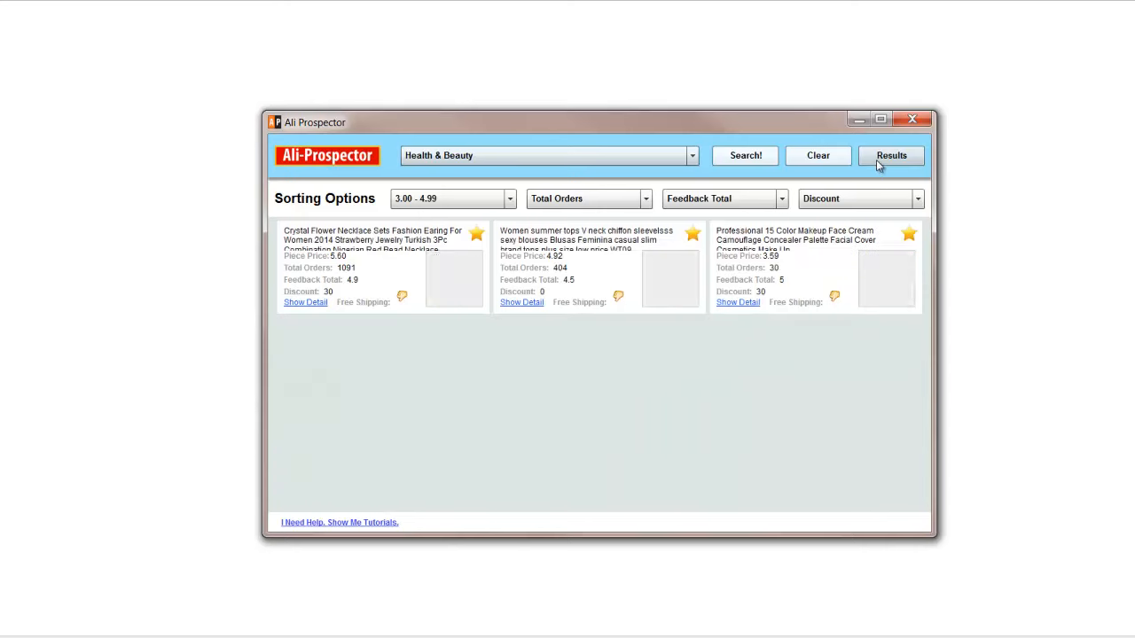
mouse_move(890, 156)
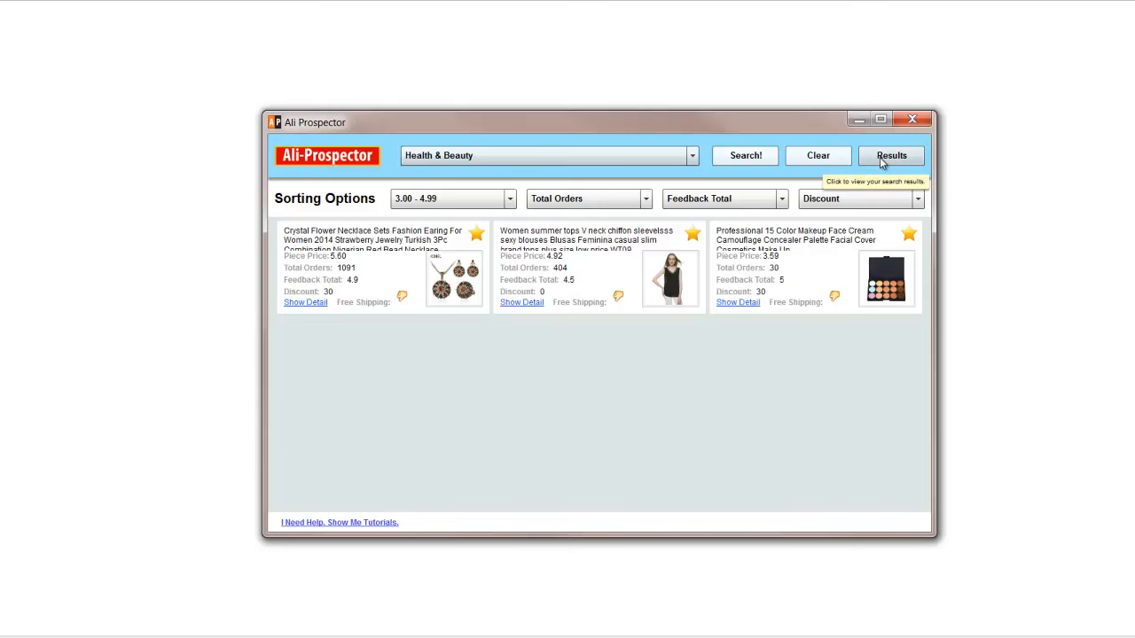
click(890, 156)
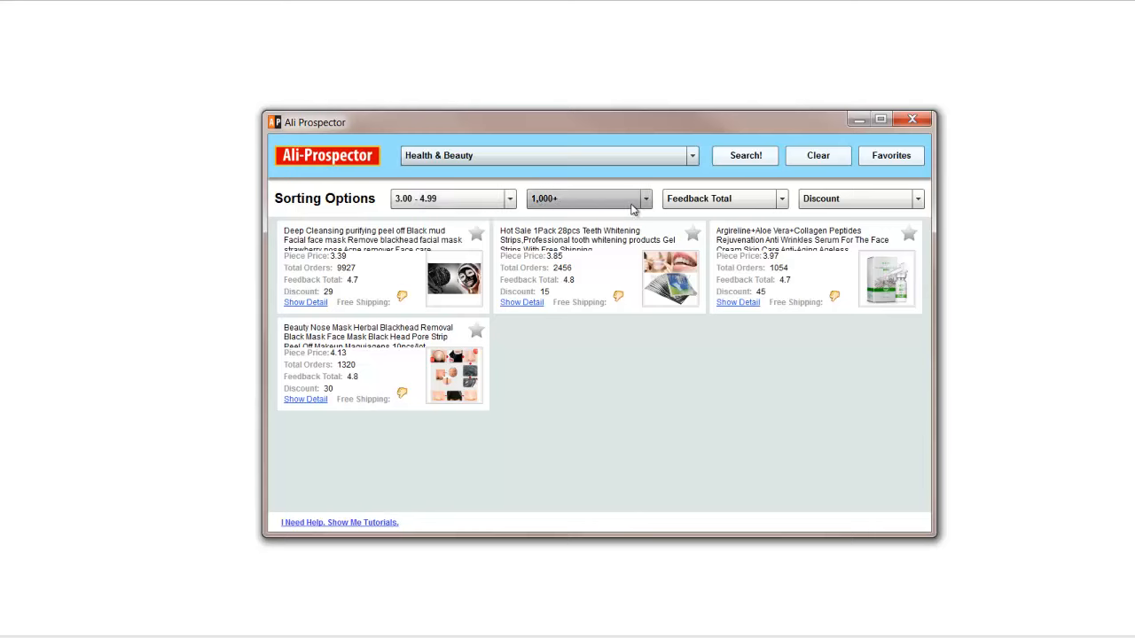
mouse_move(649, 202)
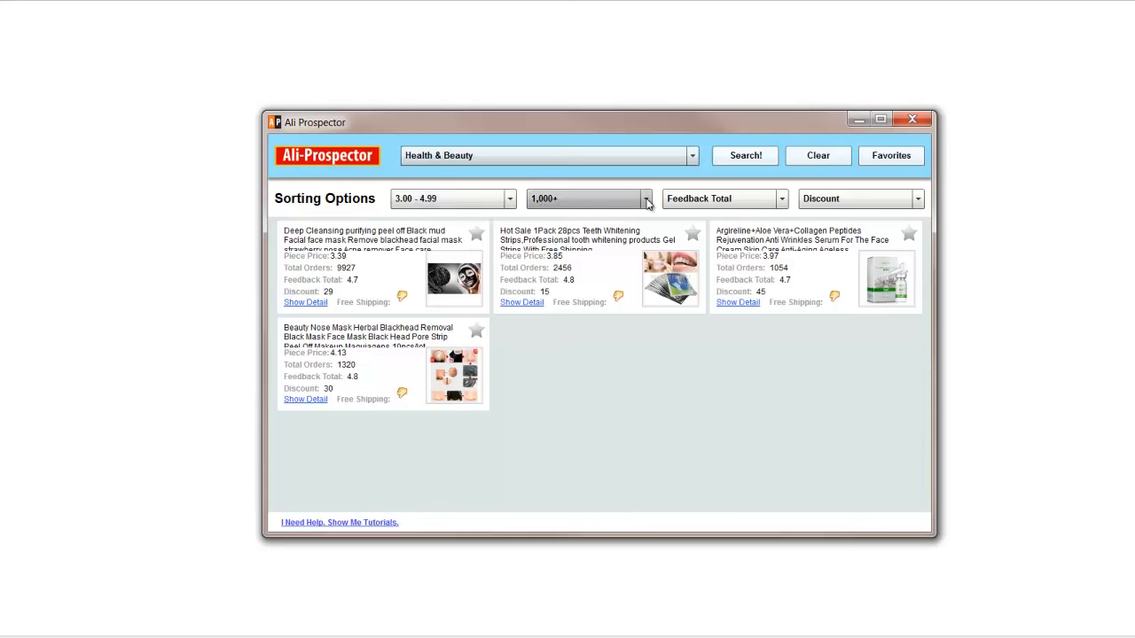
Step: Require 2,000+ total orders and 4.0+ feedback, leaving two Health & Beauty listings
click(646, 199)
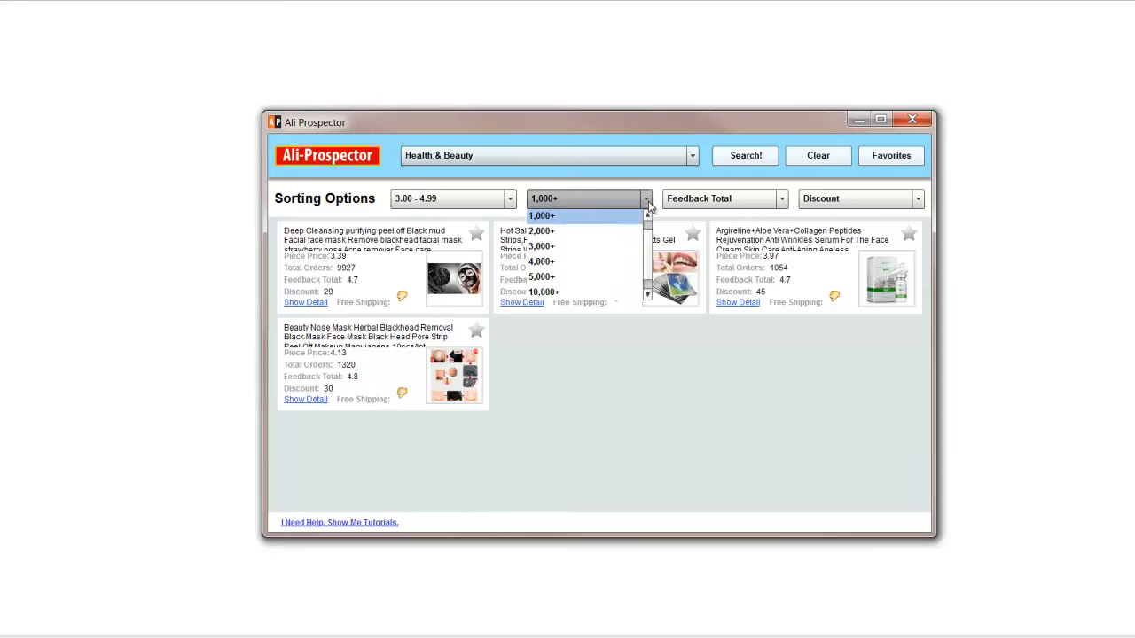
click(543, 231)
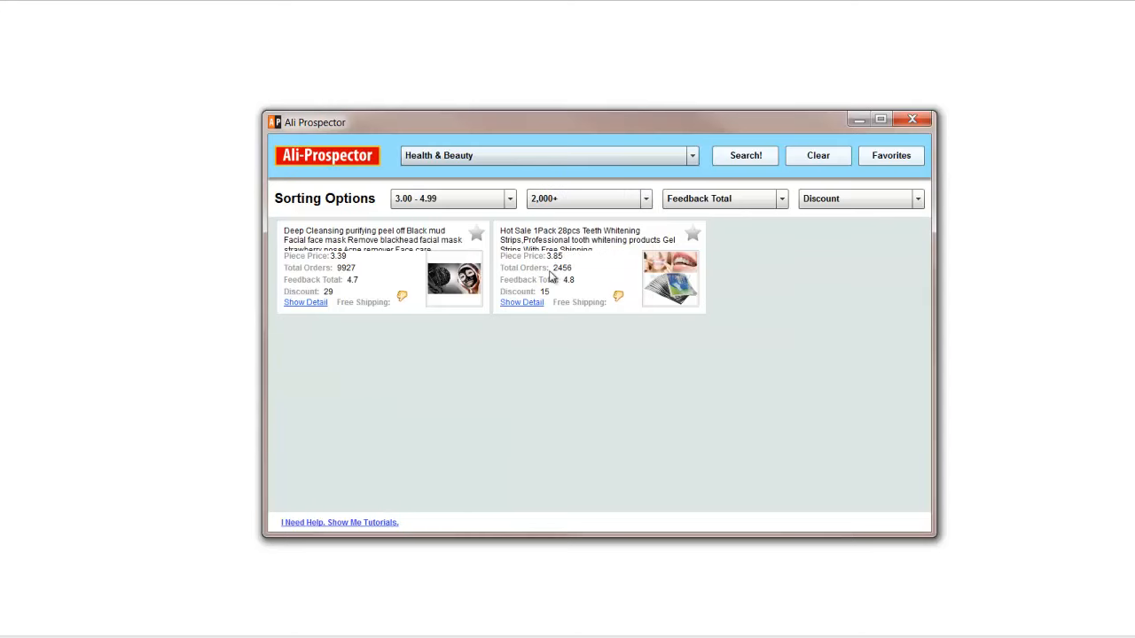
mouse_move(373, 276)
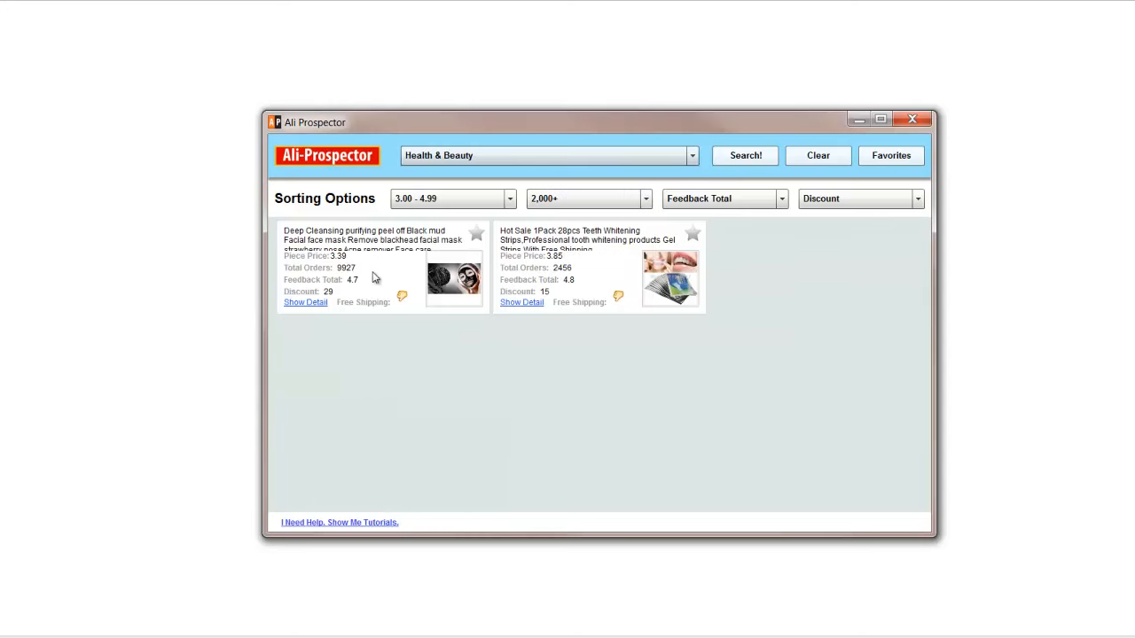
mouse_move(354, 273)
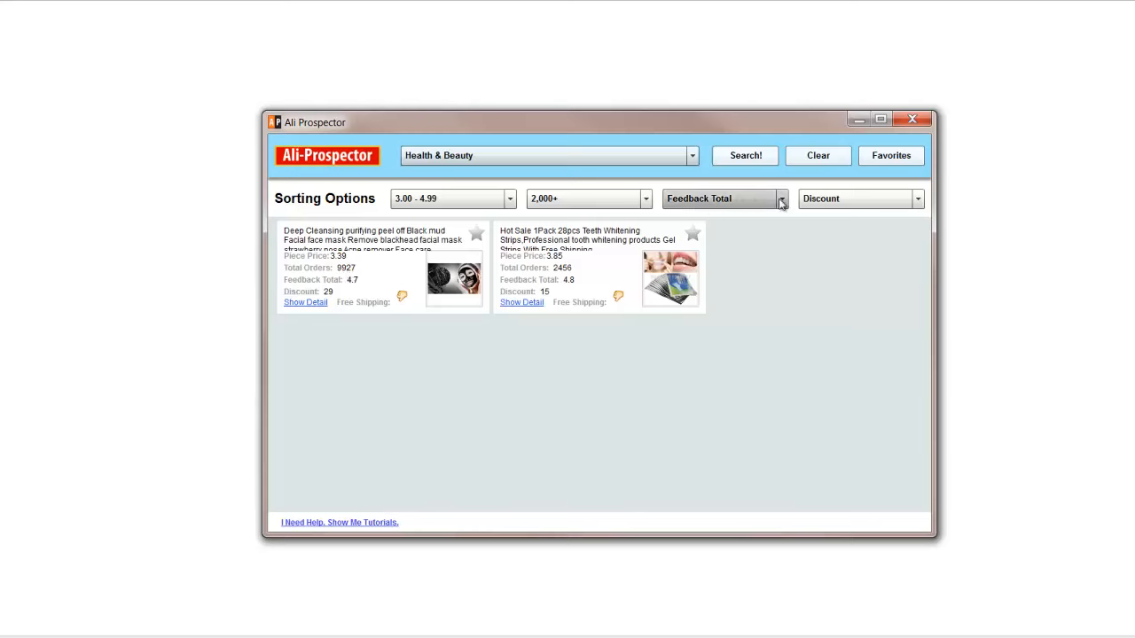
click(780, 199)
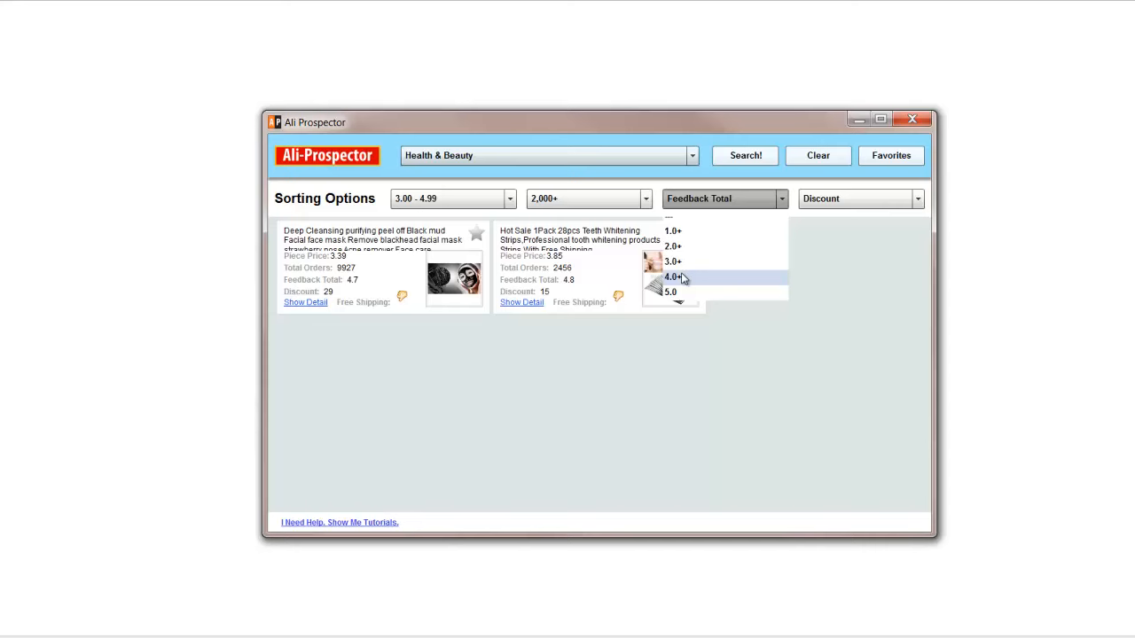
click(672, 276)
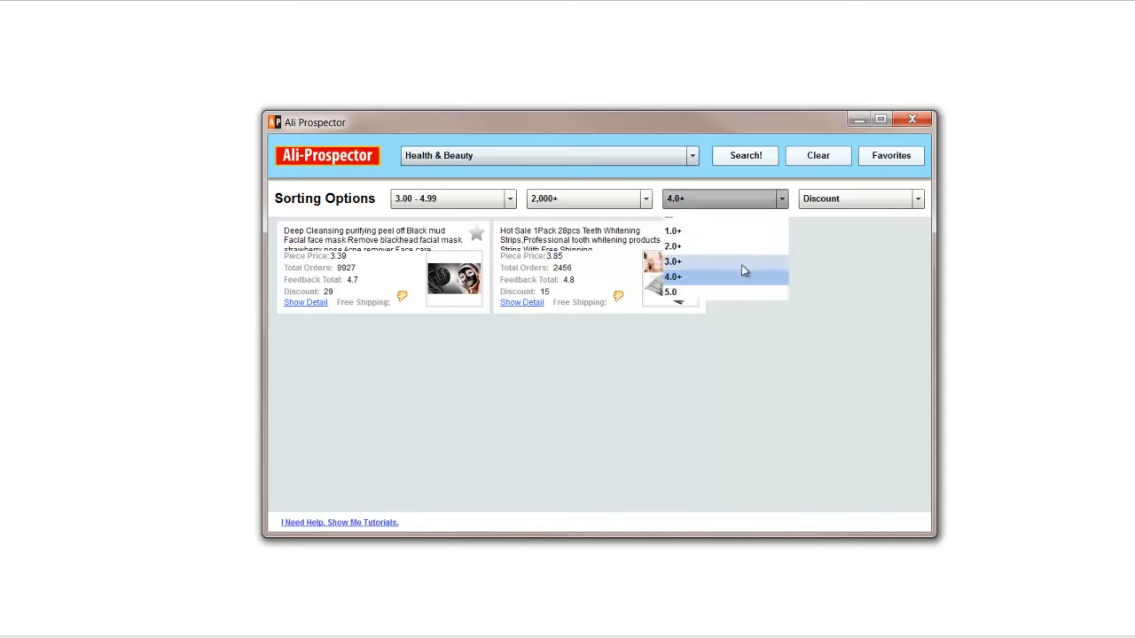
click(670, 291)
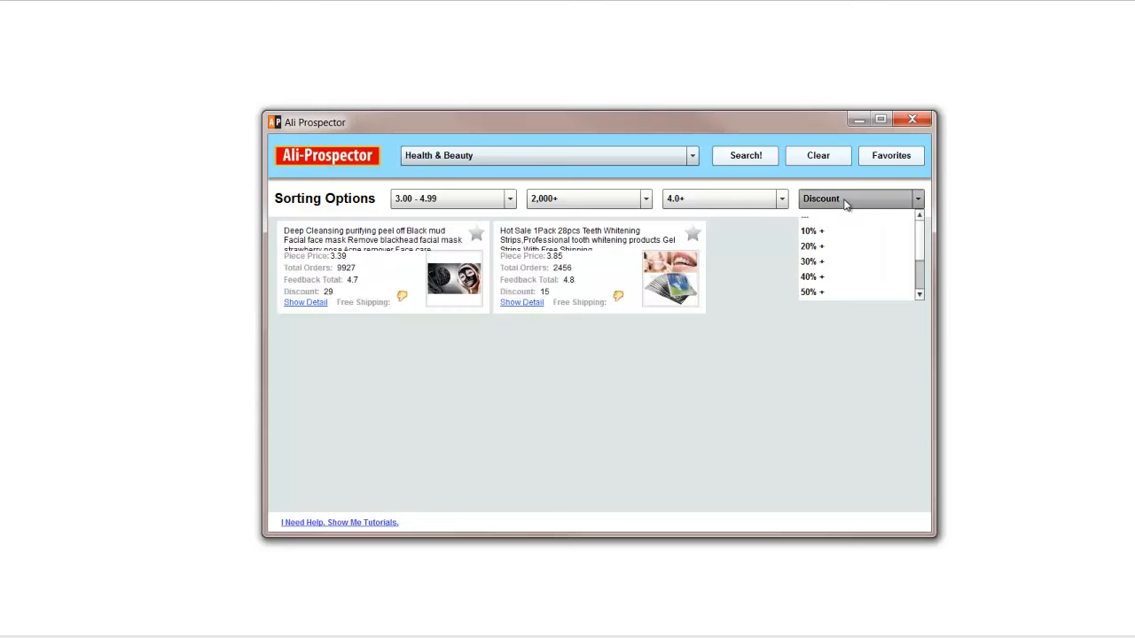
mouse_move(543, 298)
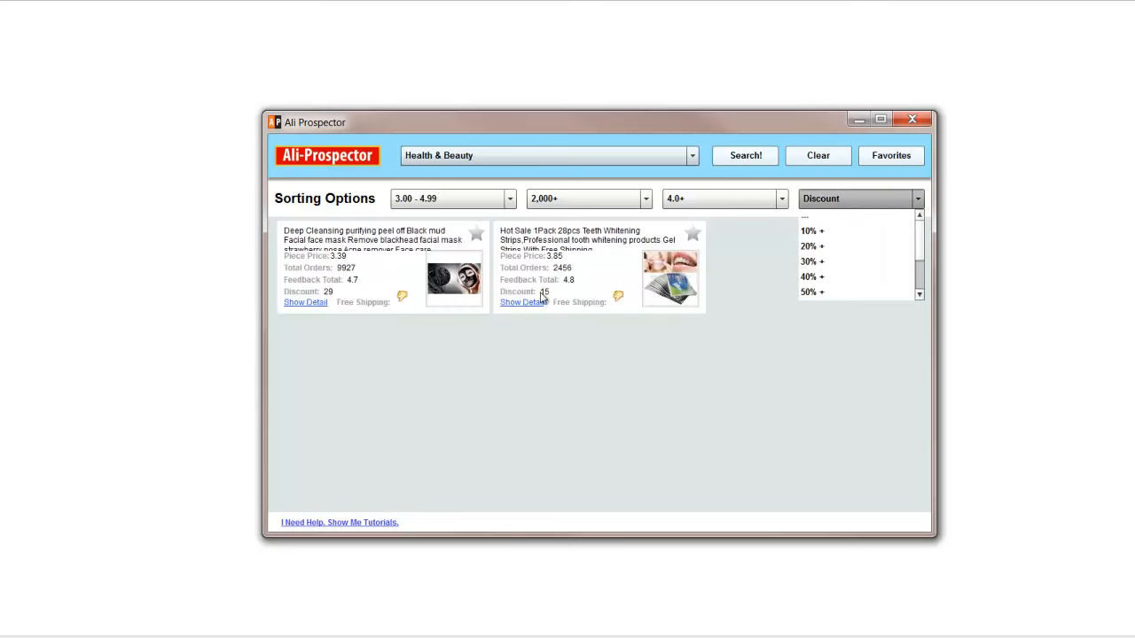
Step: Try 20%+ then 10%+ discount minimums, then clear the category and all filters
click(809, 245)
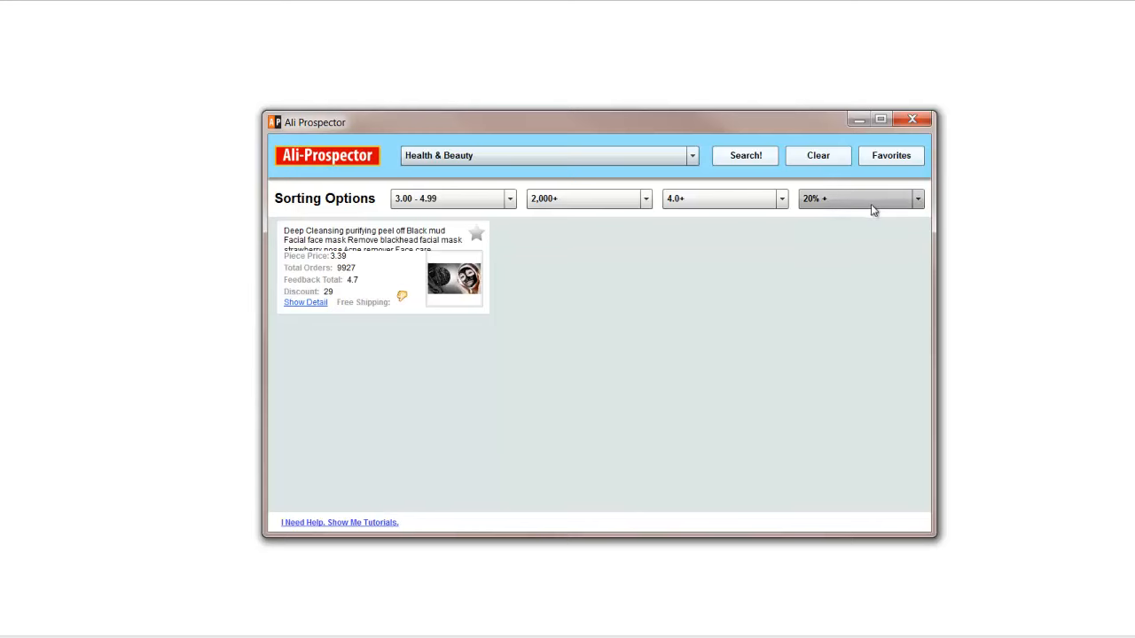
click(918, 199)
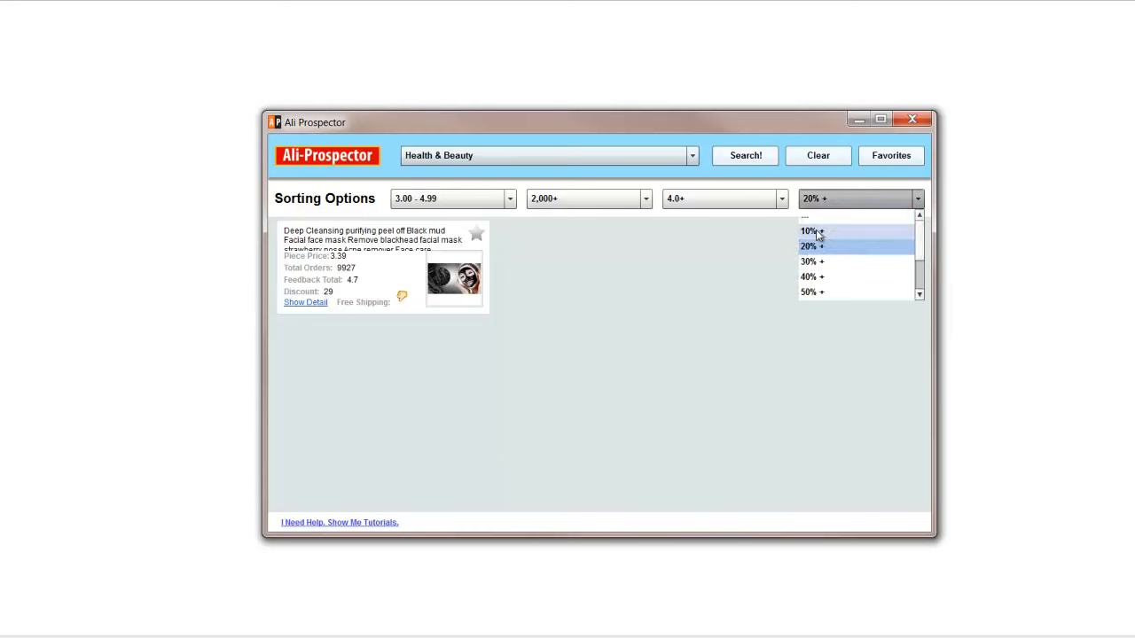
click(809, 230)
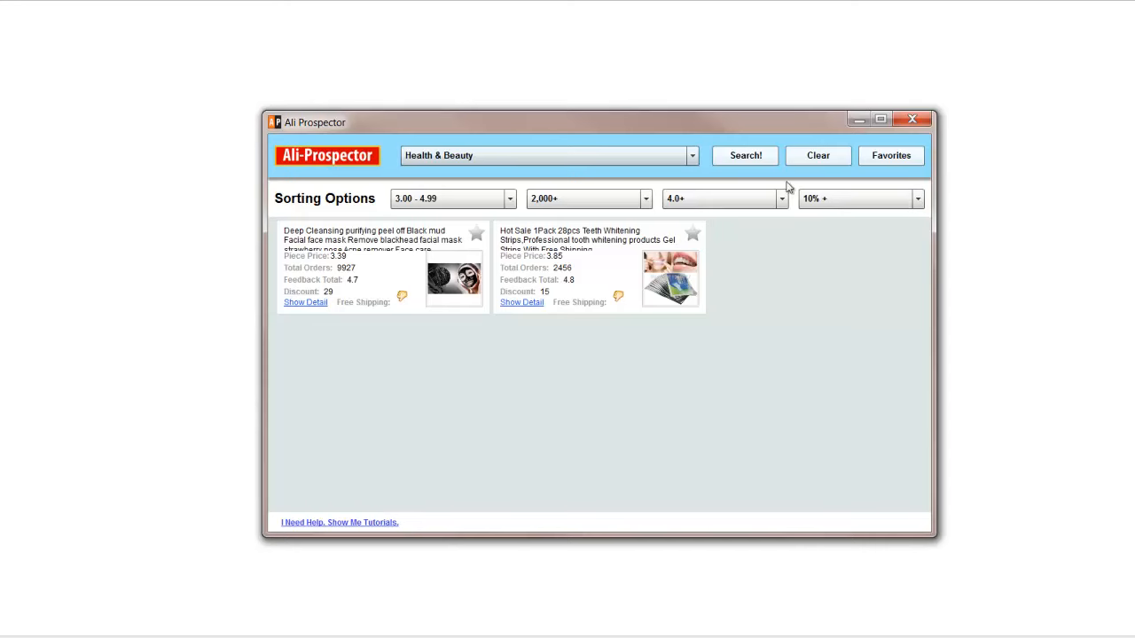
click(816, 156)
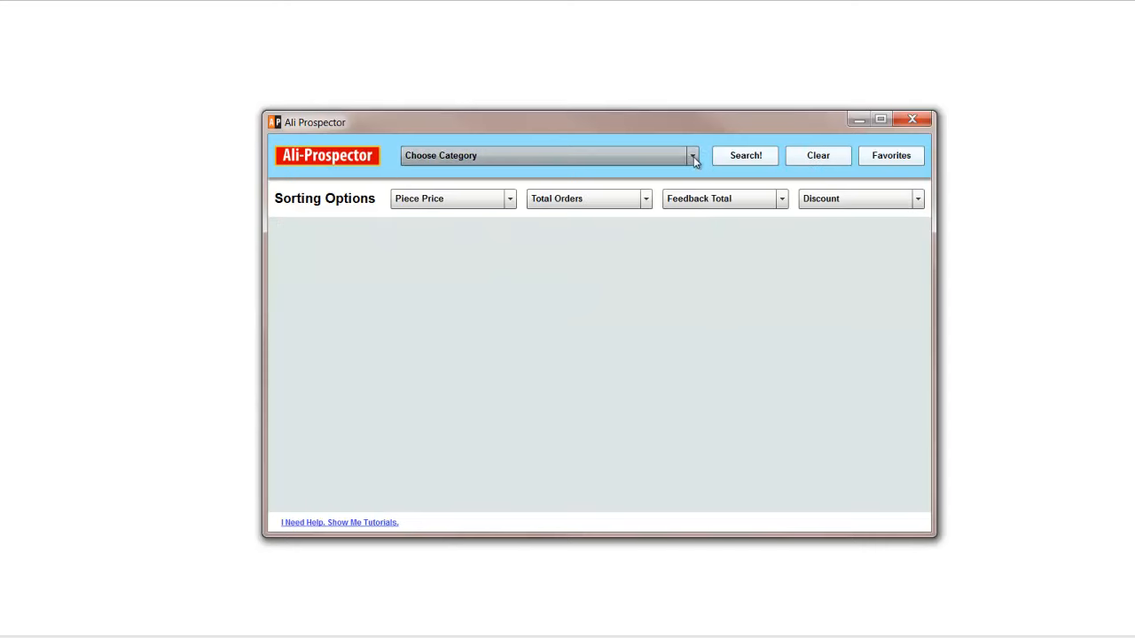
Step: Run a Kids & Baby category search to list its products
click(692, 156)
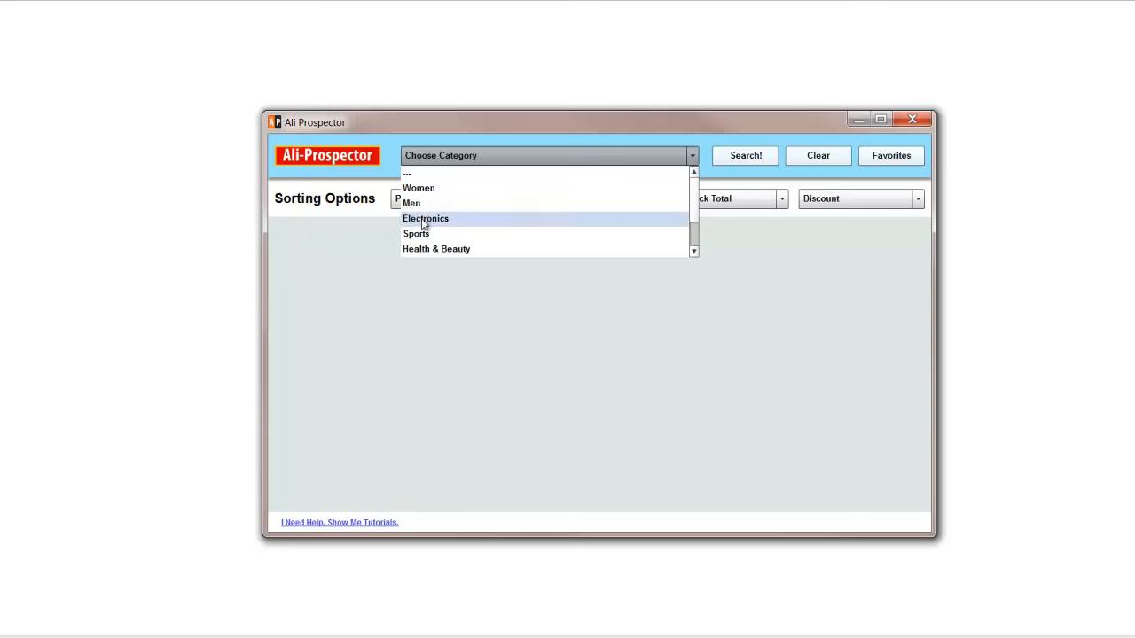
scroll(down, 3)
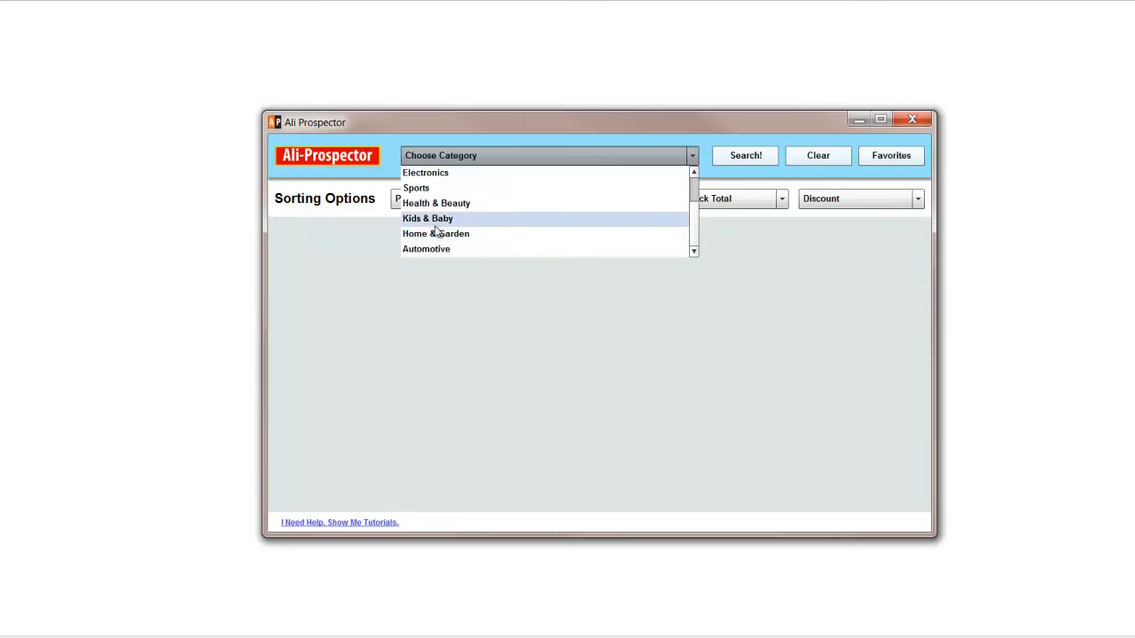
click(427, 218)
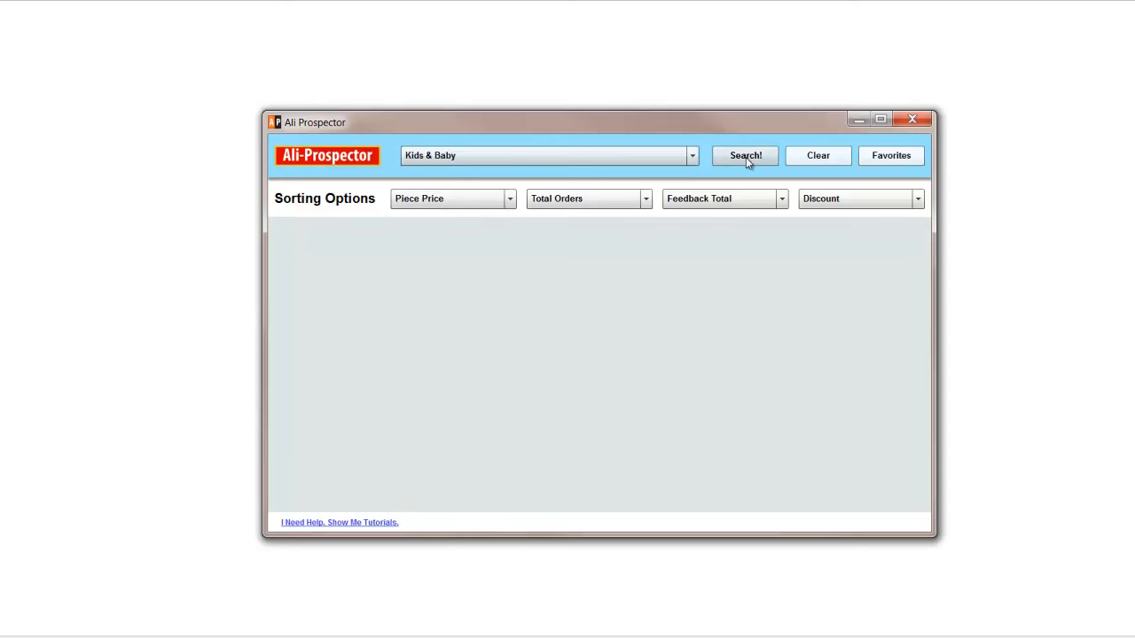
click(745, 156)
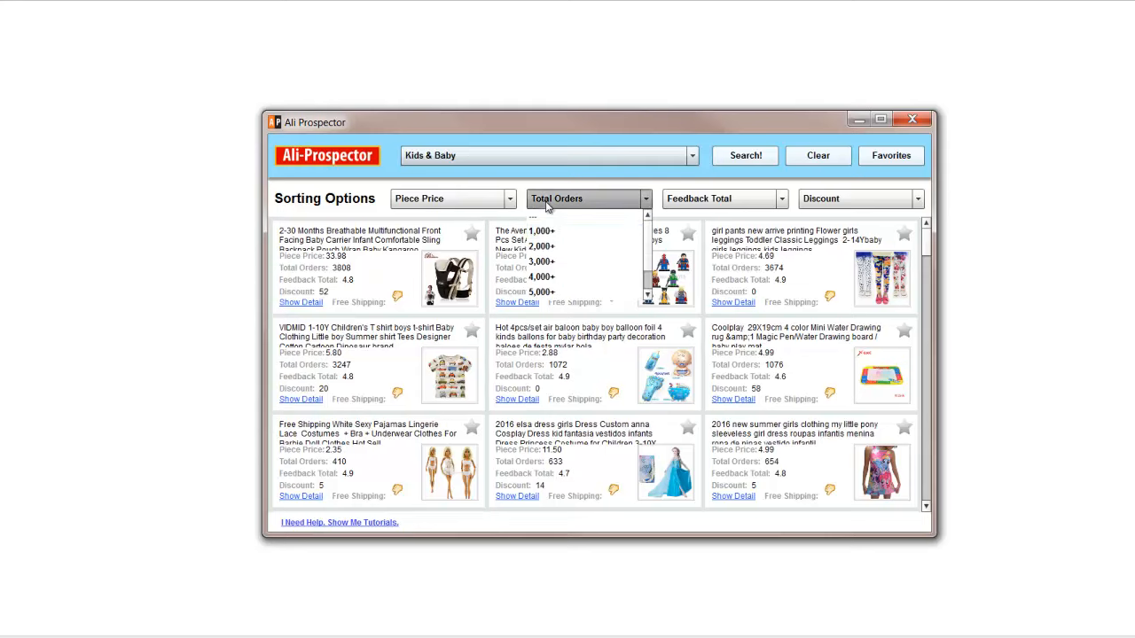
Step: Keep only Kids & Baby products with 3,000+ total orders, leaving six listings
click(540, 231)
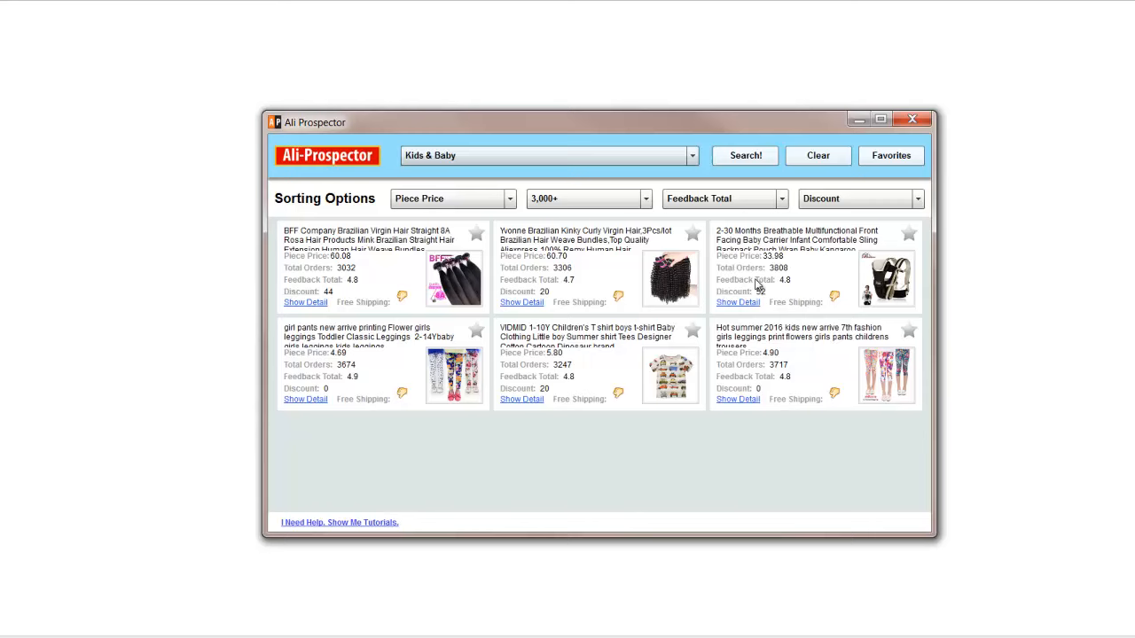
mouse_move(761, 284)
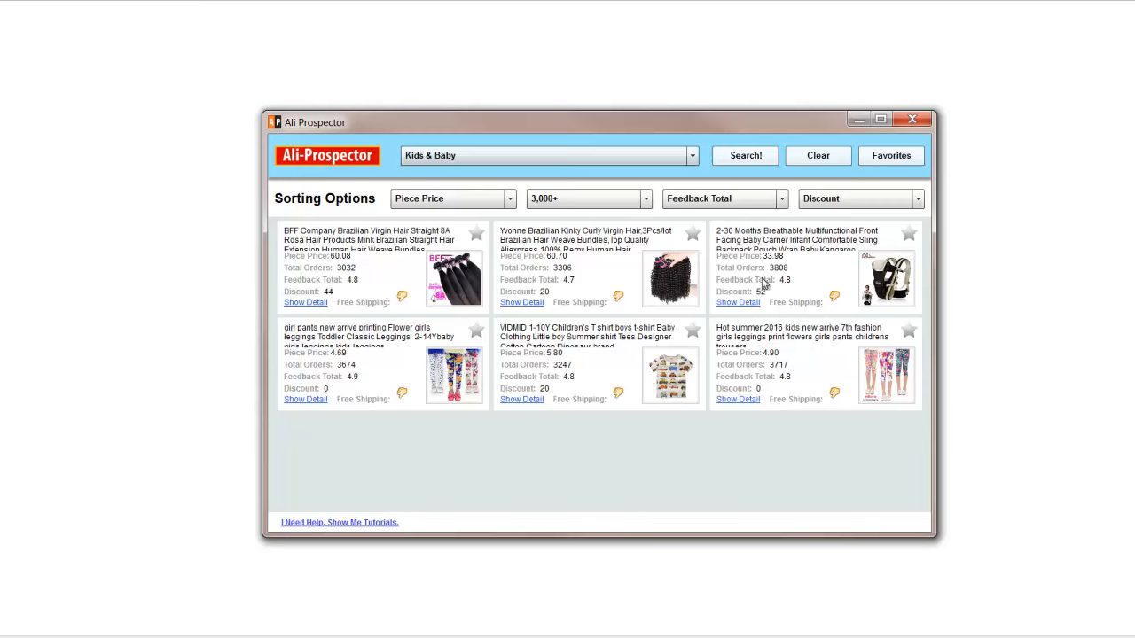